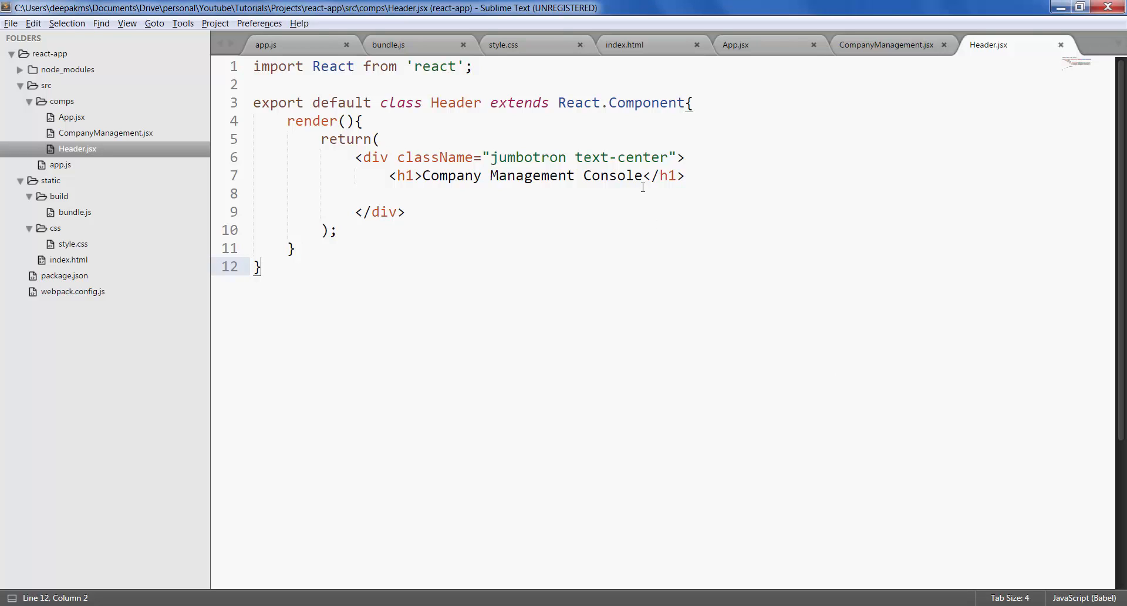
# Pass title="Company Management Console" to the Header tag in CompanyManagement.jsx
pyautogui.moveTo(427, 175); pyautogui.dragTo(643, 175)
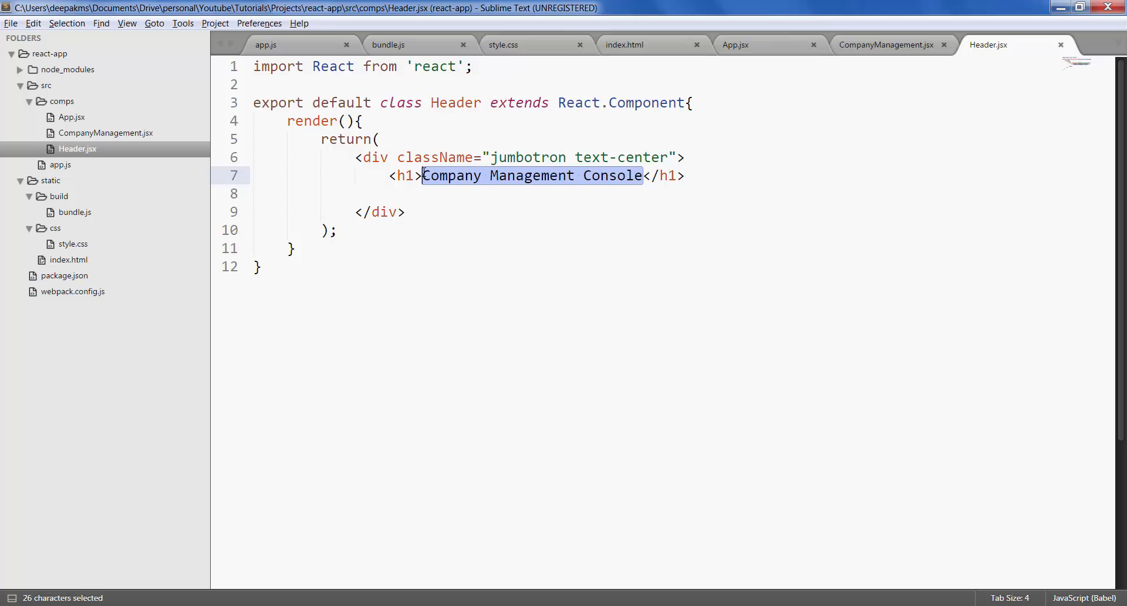
pyautogui.click(532, 185)
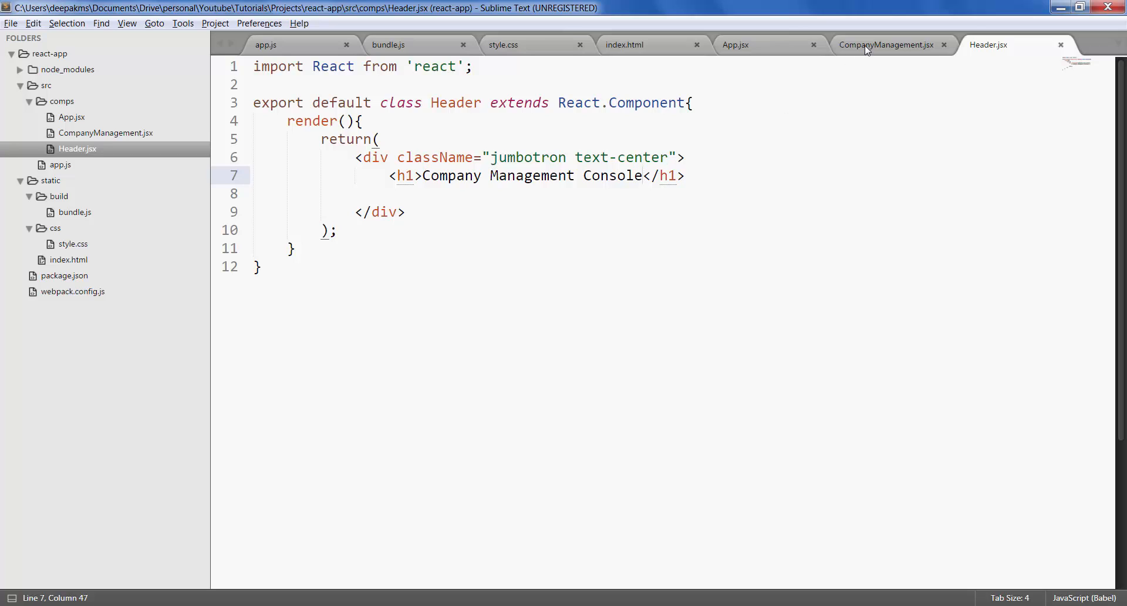
pyautogui.click(891, 45)
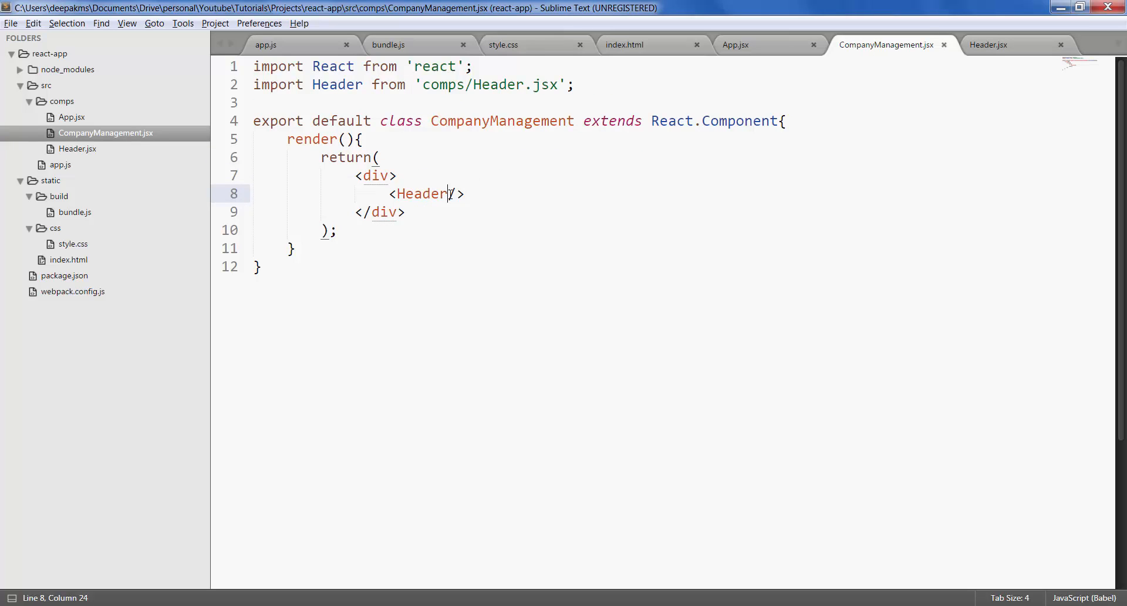
pyautogui.write('title')
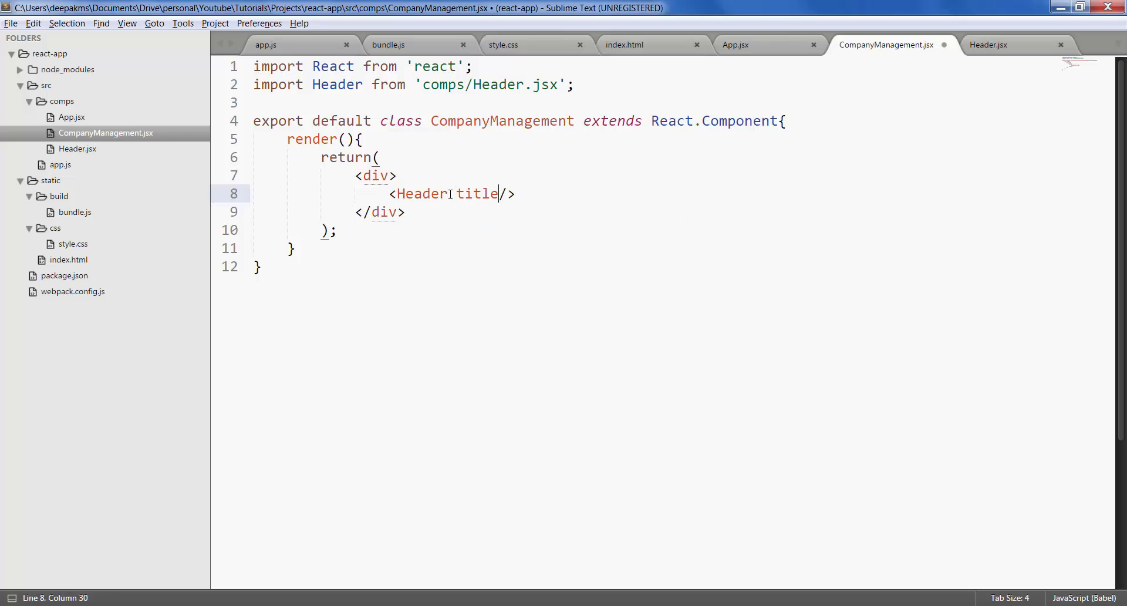
pyautogui.write('={')
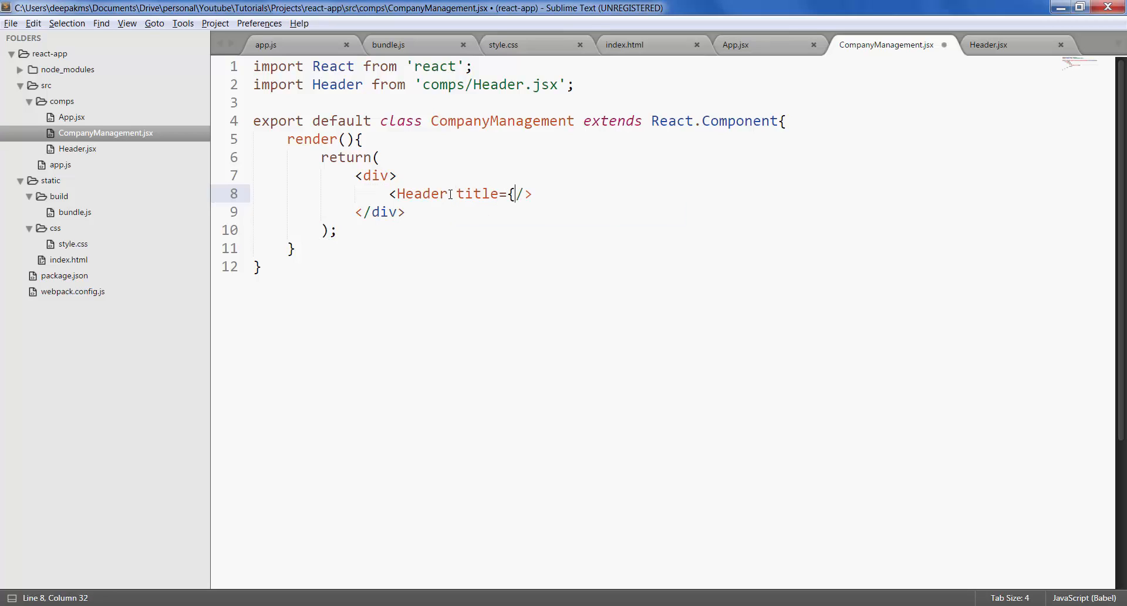
pyautogui.press('backspace')
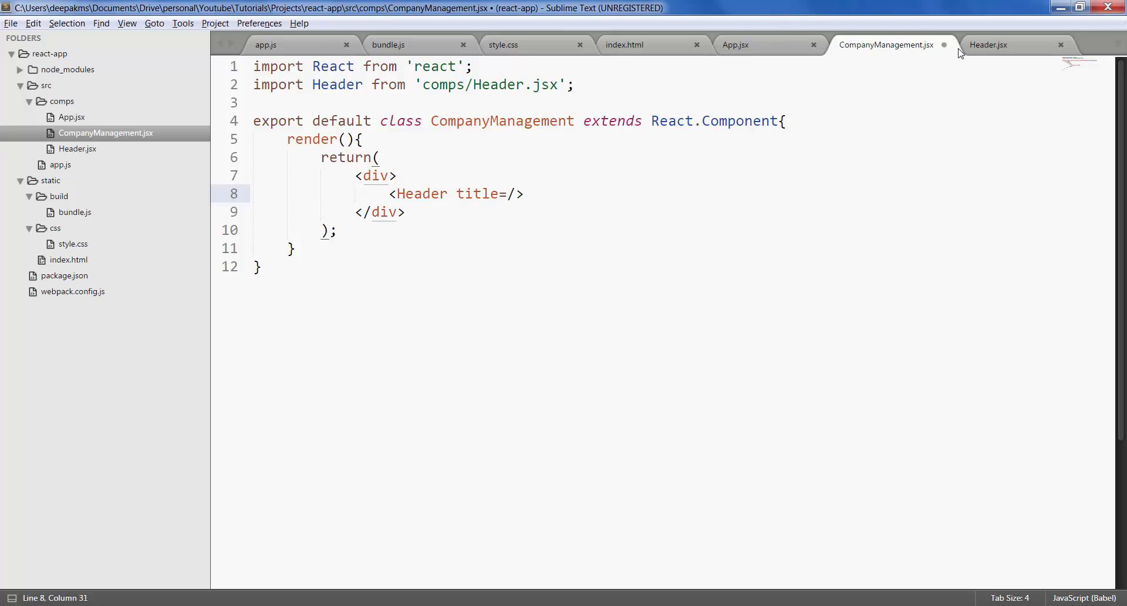
pyautogui.click(989, 45)
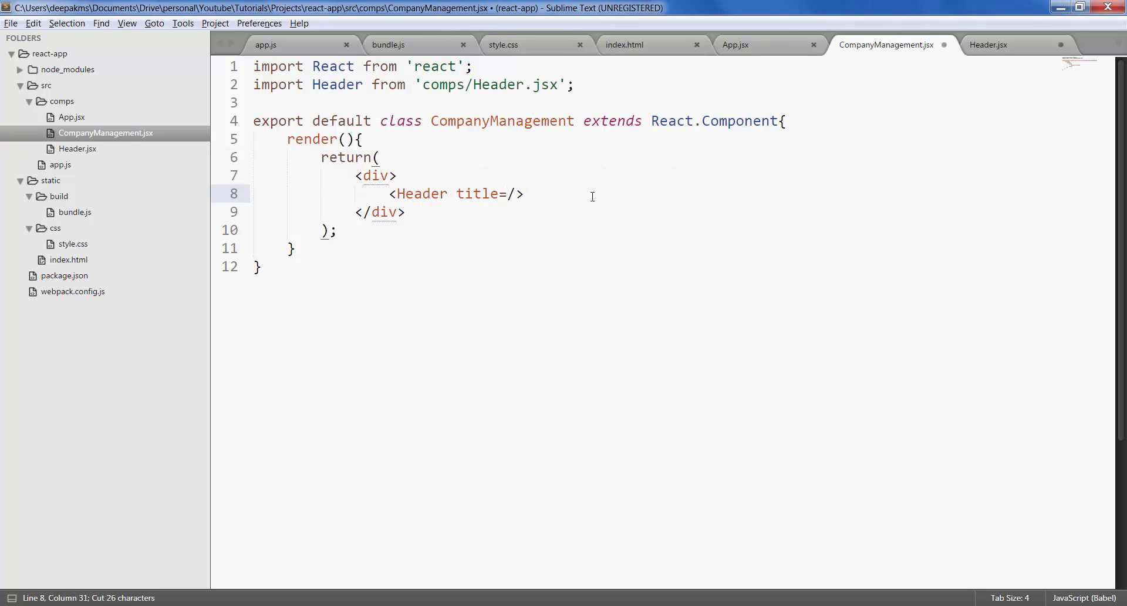
pyautogui.write('""')
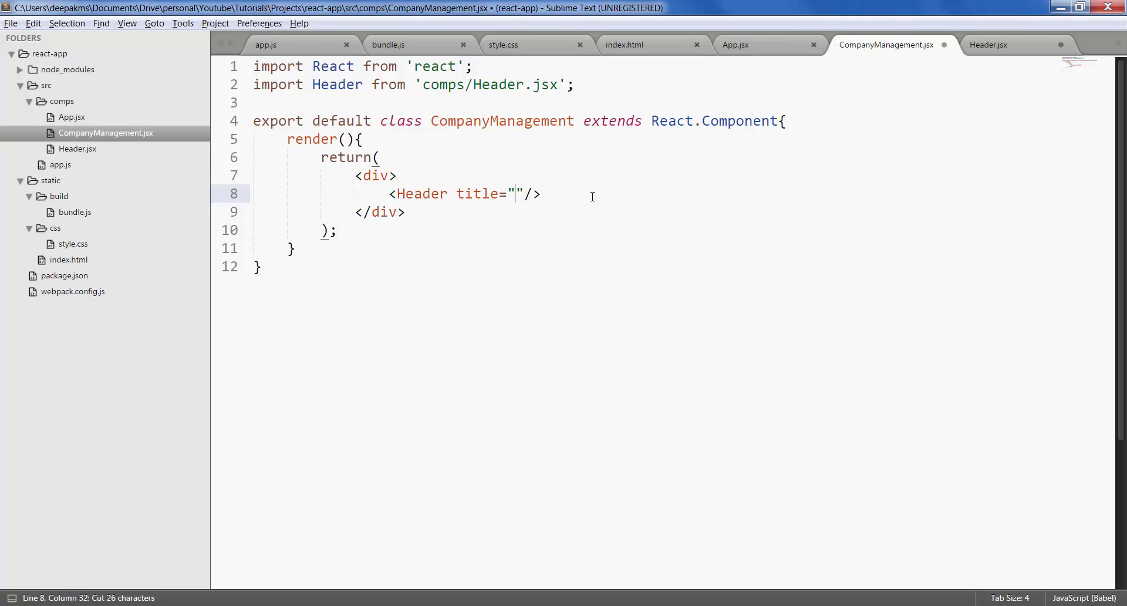
pyautogui.write('Company Management Console')
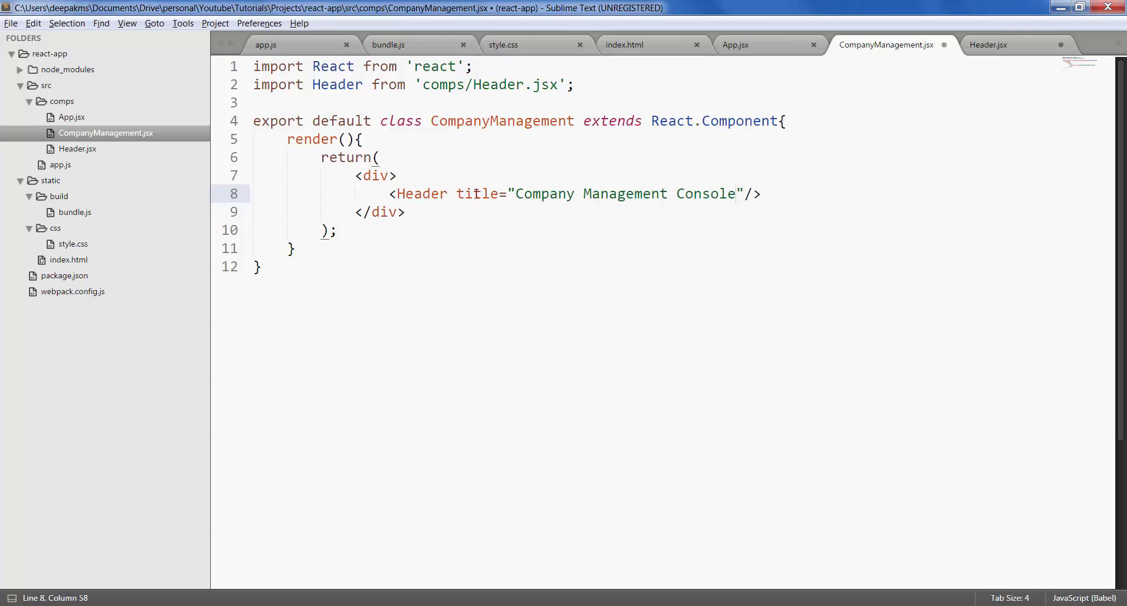
# Make Header.jsx's h1 render {this.props.title} and save the file
pyautogui.doubleClick(476, 194)
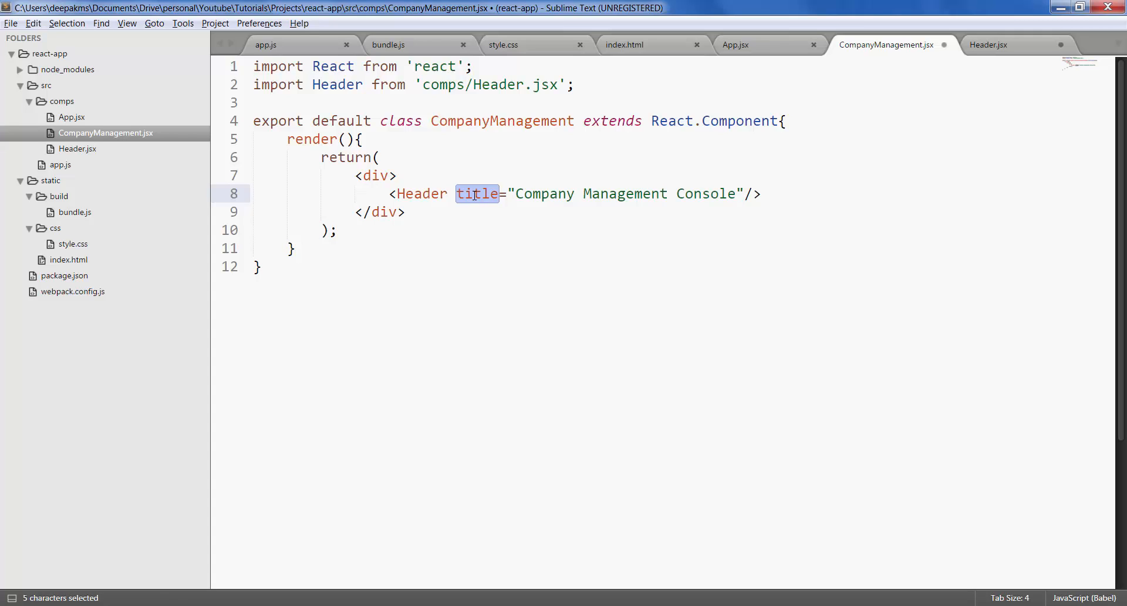
pyautogui.press('ctrl+c')
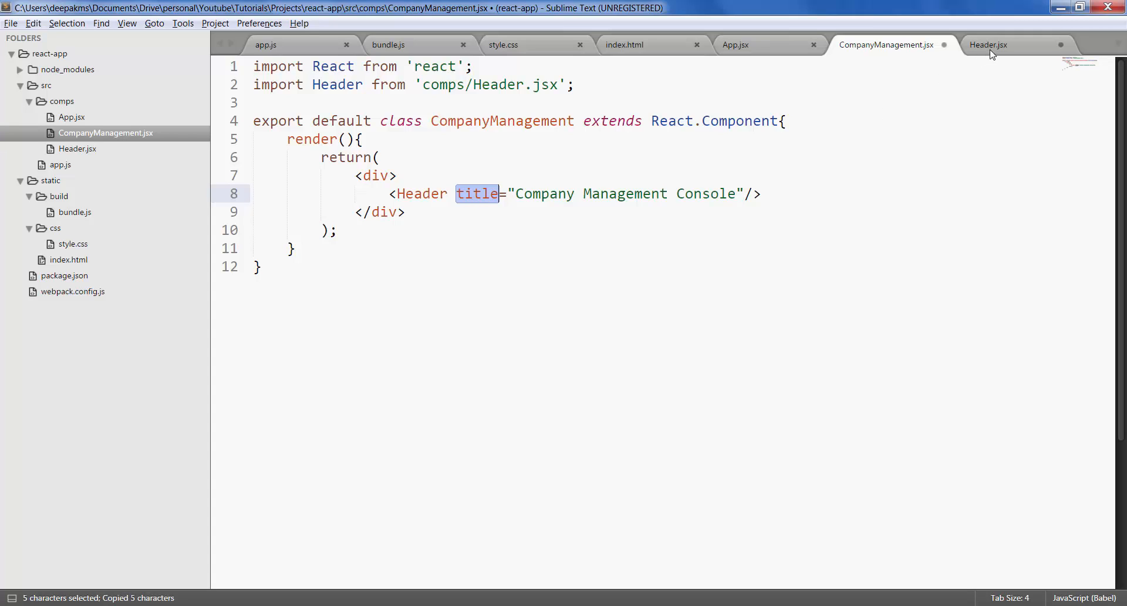
pyautogui.click(989, 45)
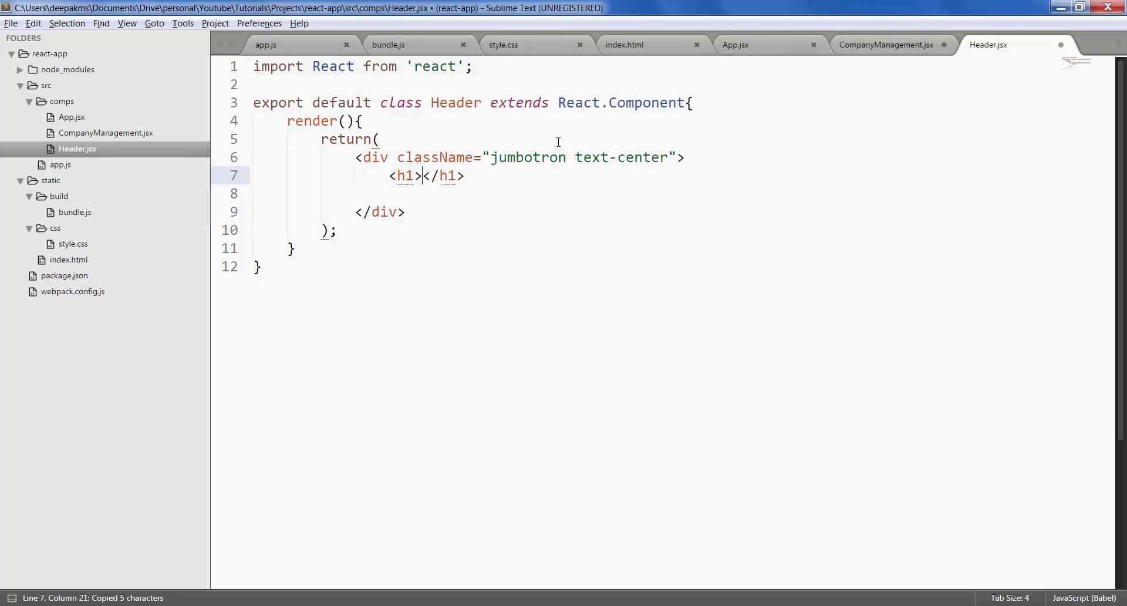
pyautogui.write('{}')
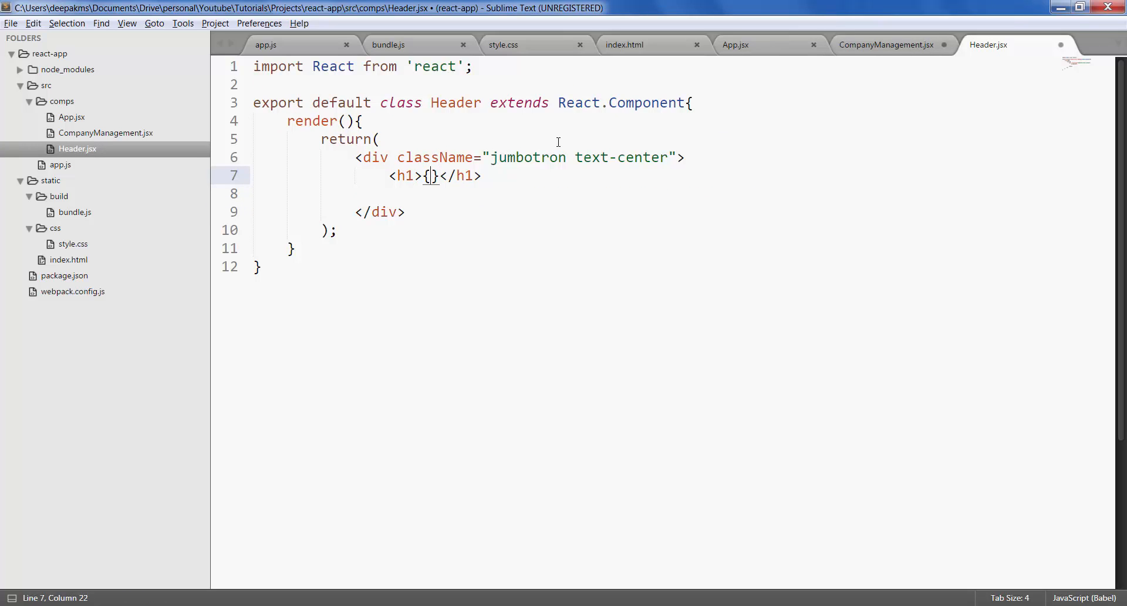
pyautogui.write('this')
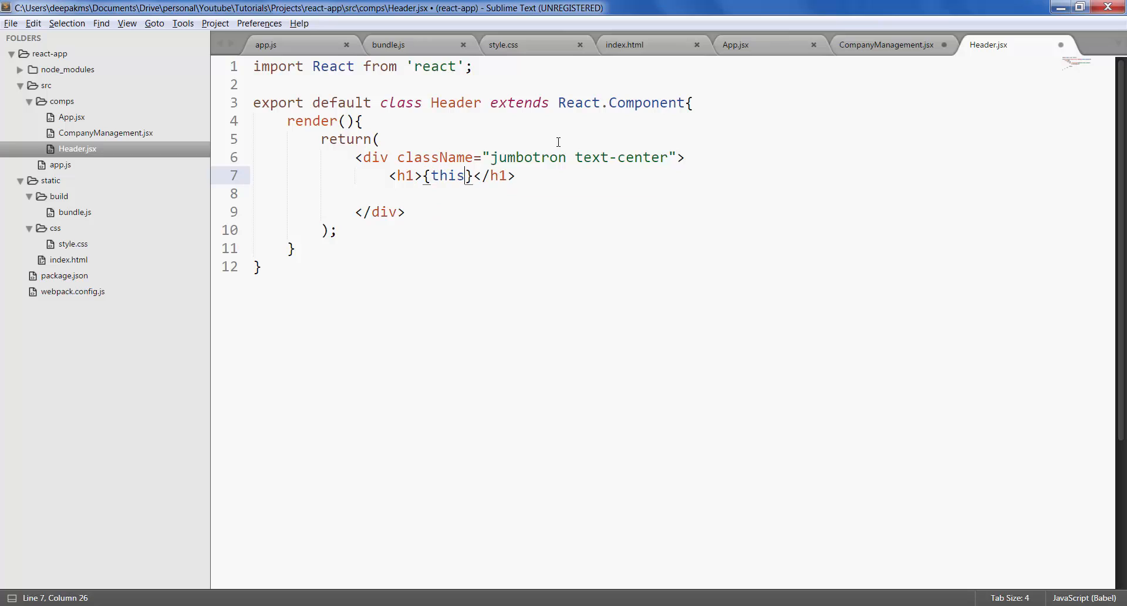
pyautogui.write('.props.t')
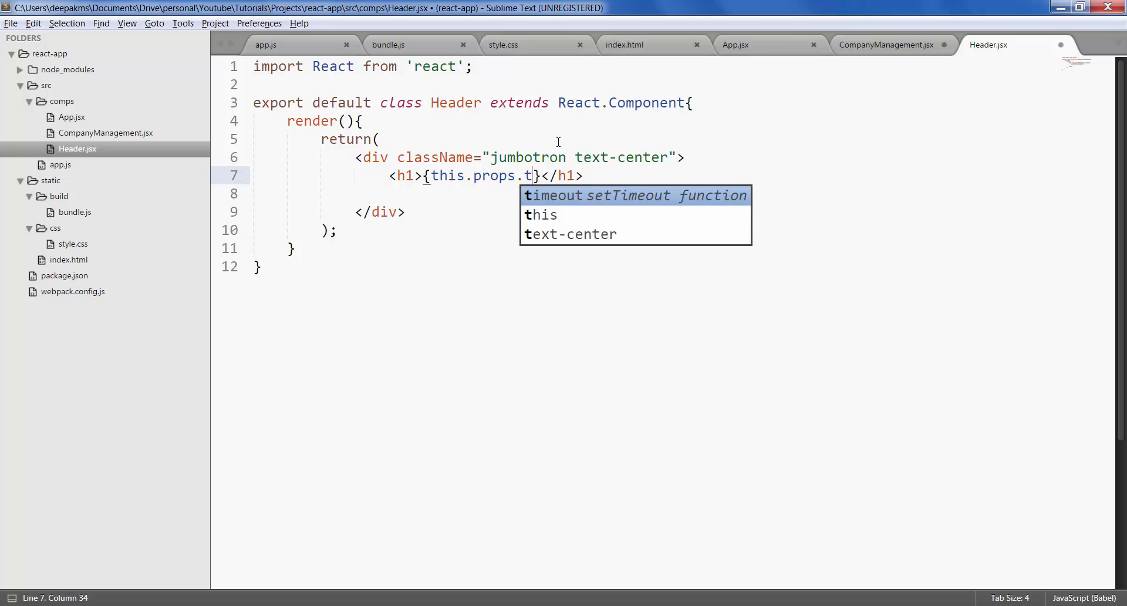
pyautogui.write('itle')
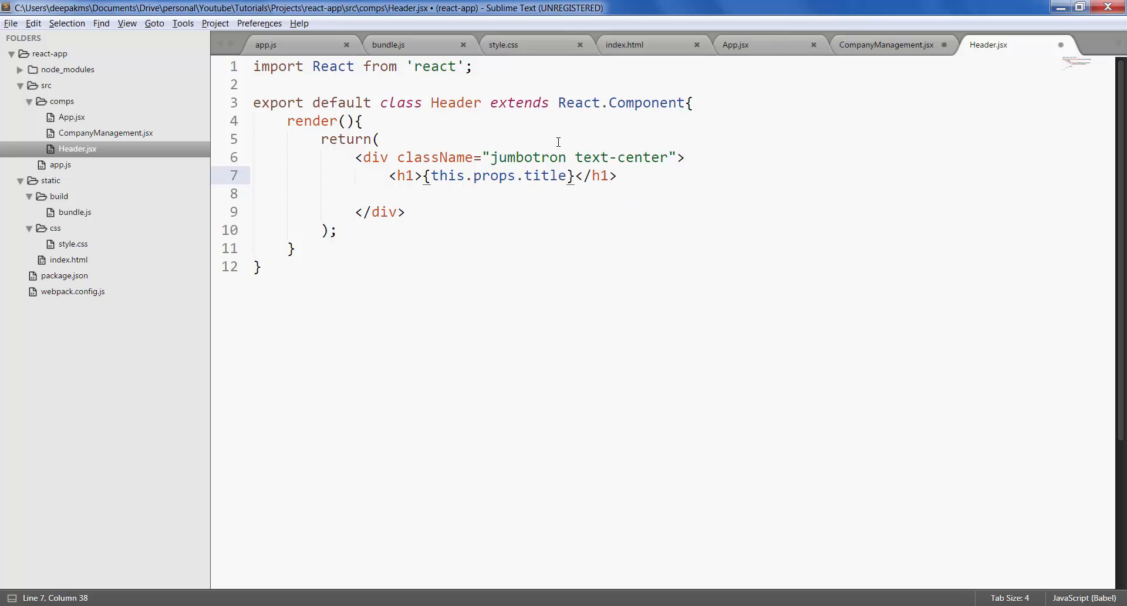
pyautogui.press('ctrl+s')
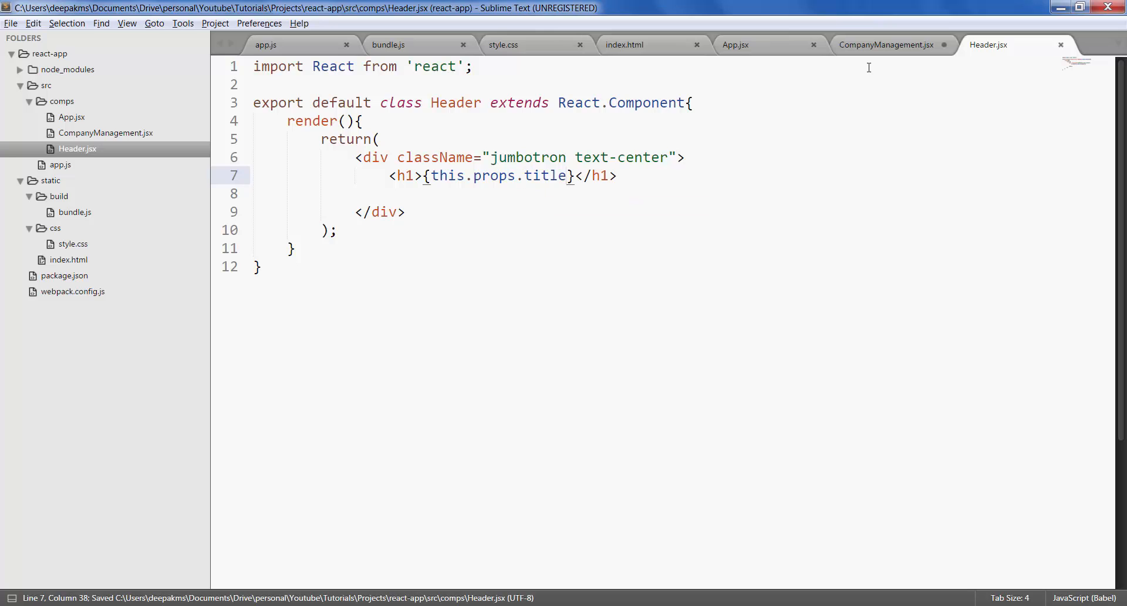
# Return to CompanyManagement.jsx, then view the Company Management page in Chrome
pyautogui.click(889, 45)
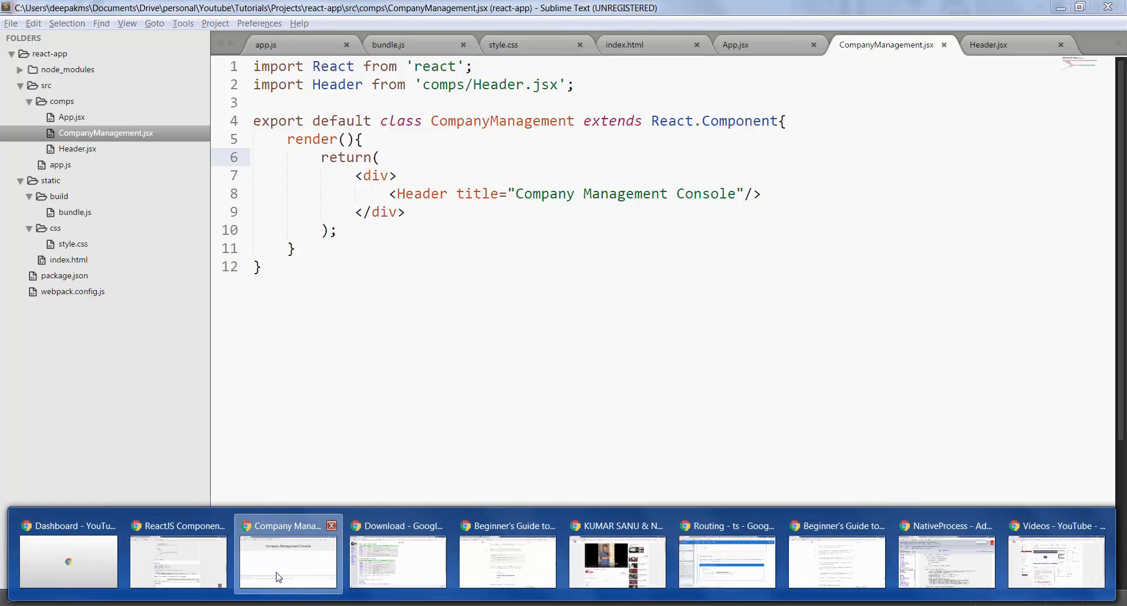
pyautogui.click(288, 560)
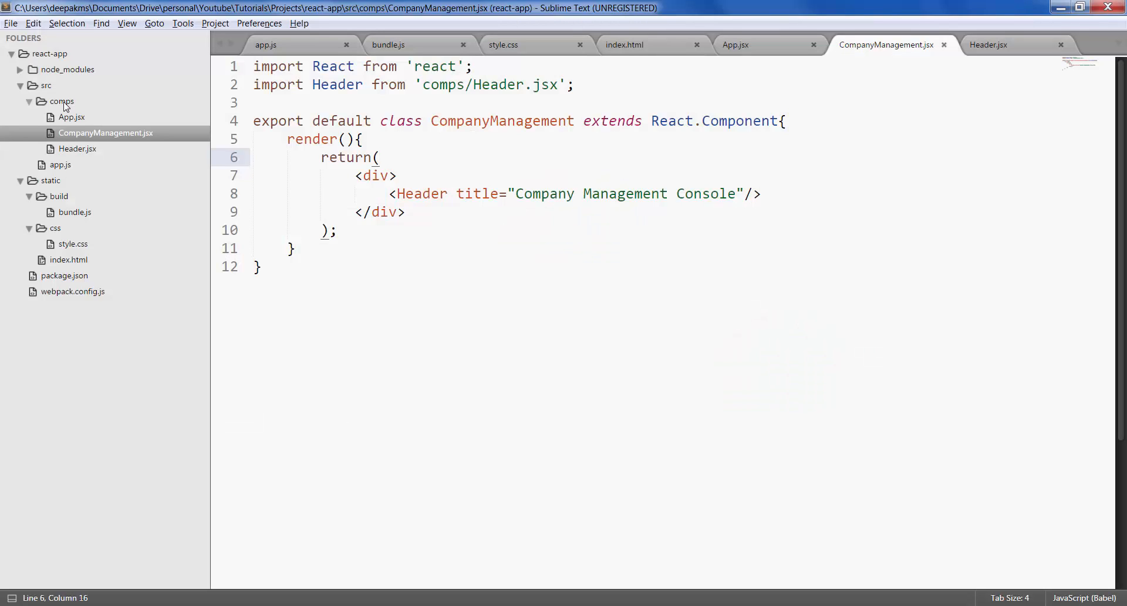
# Save a blank Add.jsx in src/comps and copy CompanyManagement's code into it
pyautogui.press('ctrl+n')
pyautogui.write('Add')
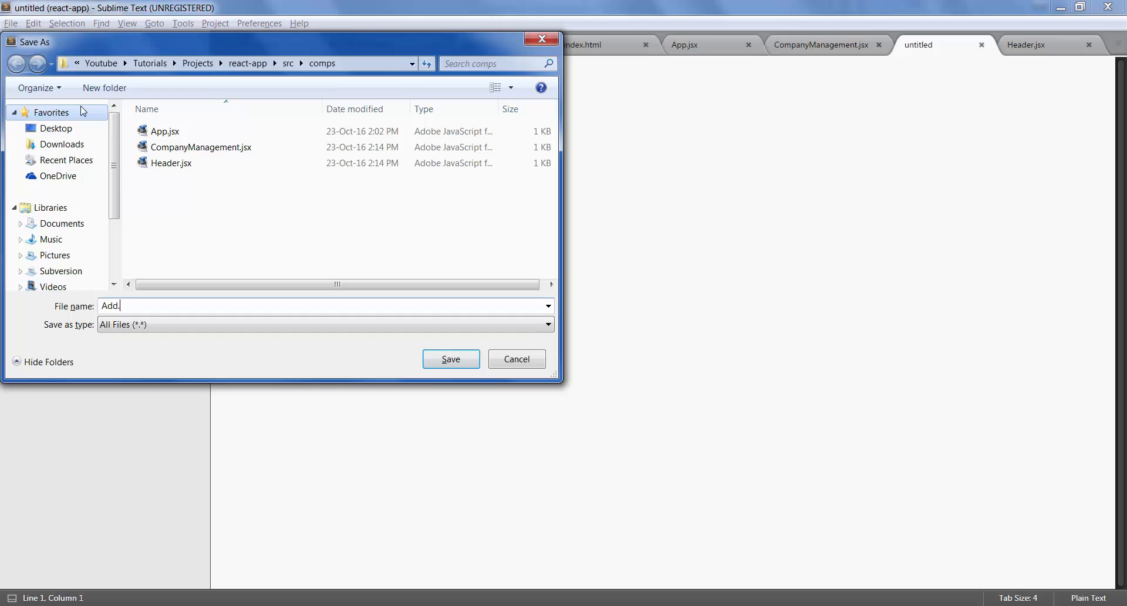
pyautogui.click(450, 359)
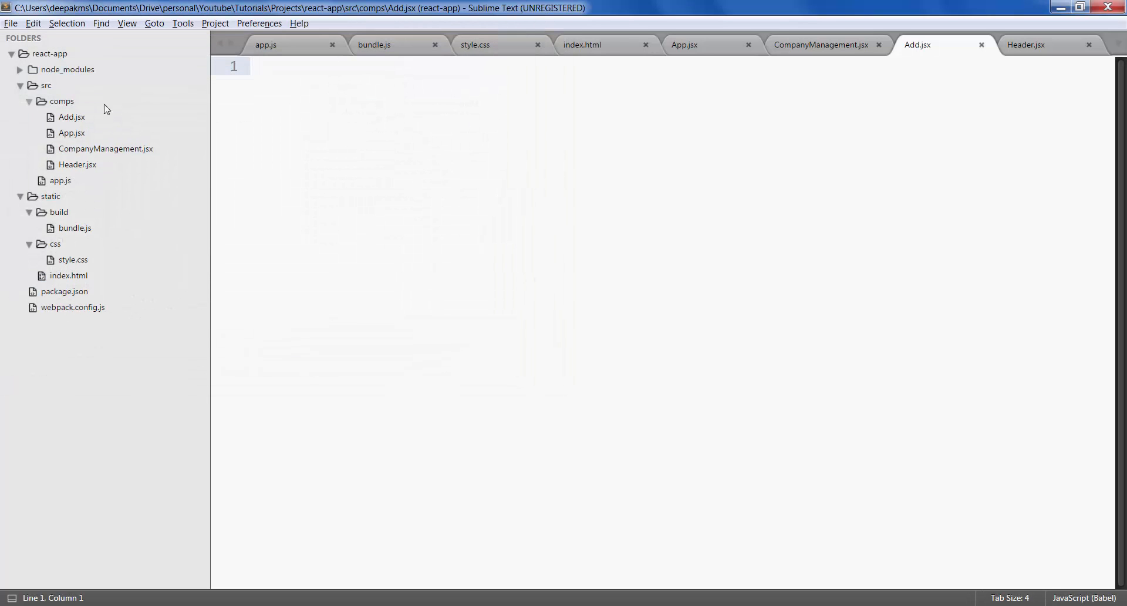
pyautogui.moveTo(803, 55)
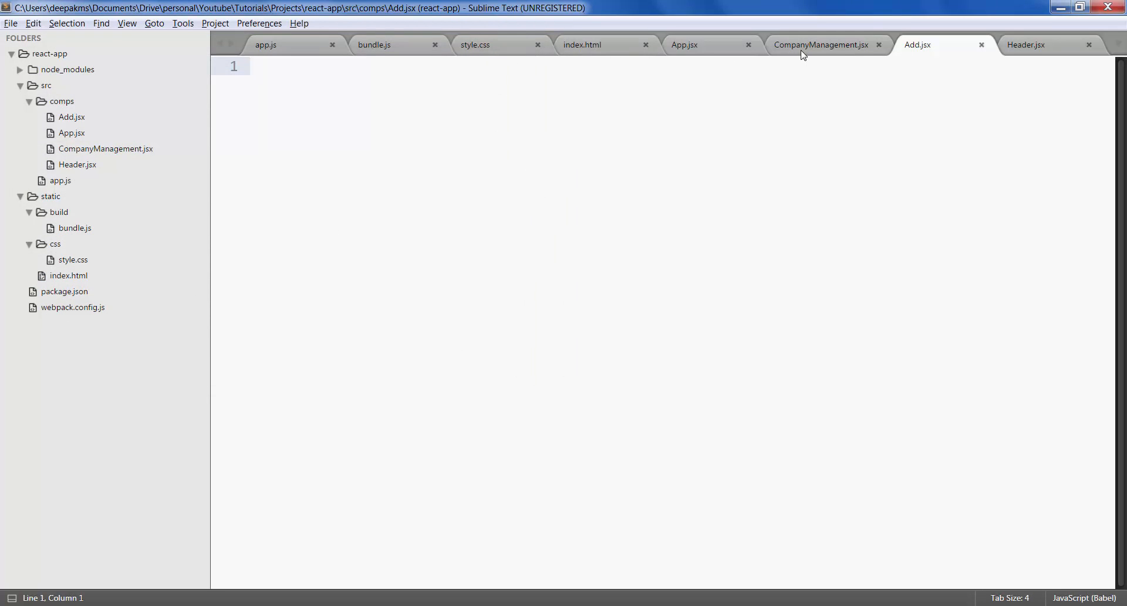
pyautogui.click(821, 44)
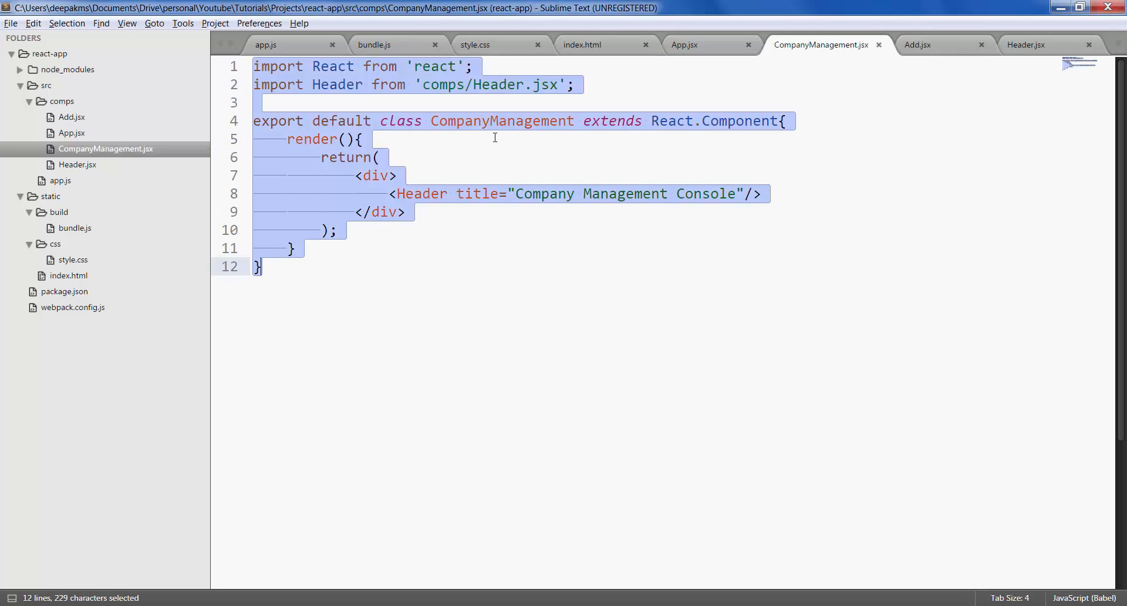
pyautogui.click(918, 45)
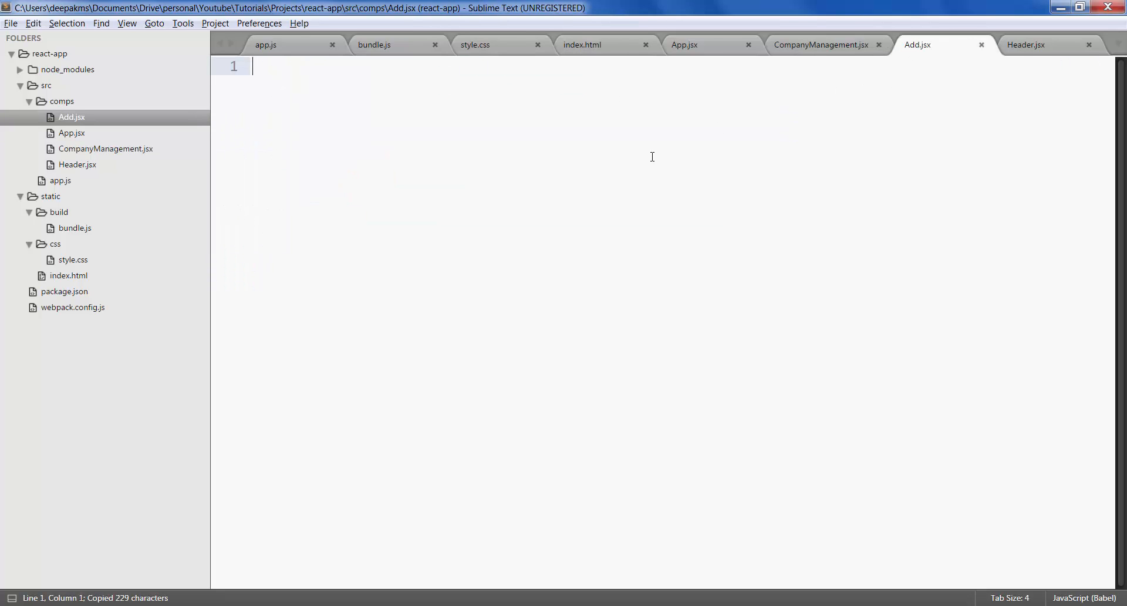
# Paste the copied code into Add.jsx, rename the component Add, and delete its Header line
pyautogui.press('ctrl+v')
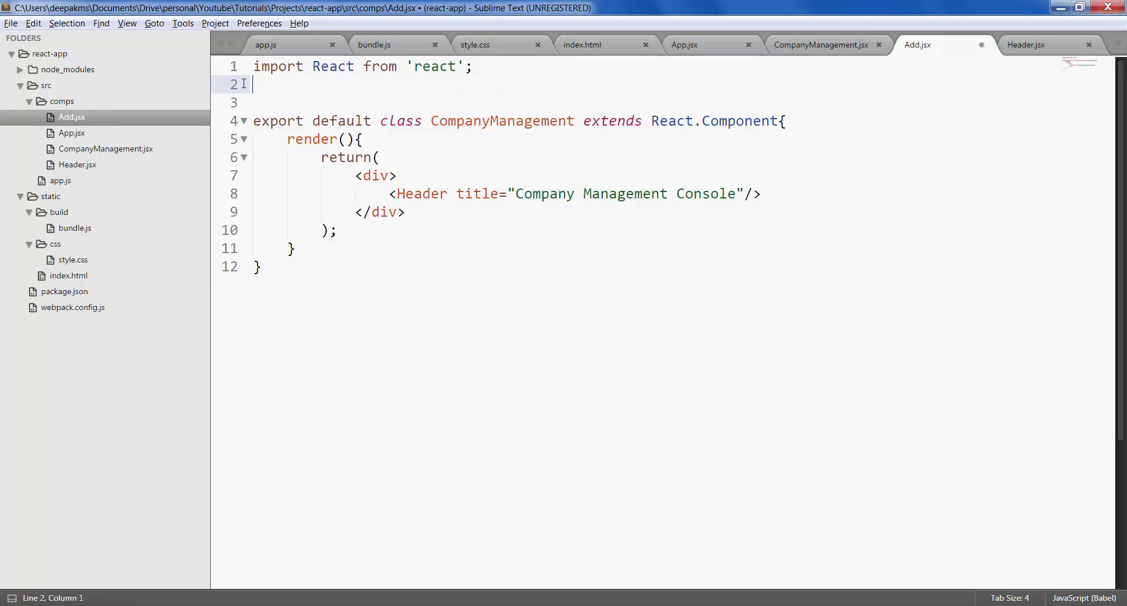
pyautogui.write('Add')
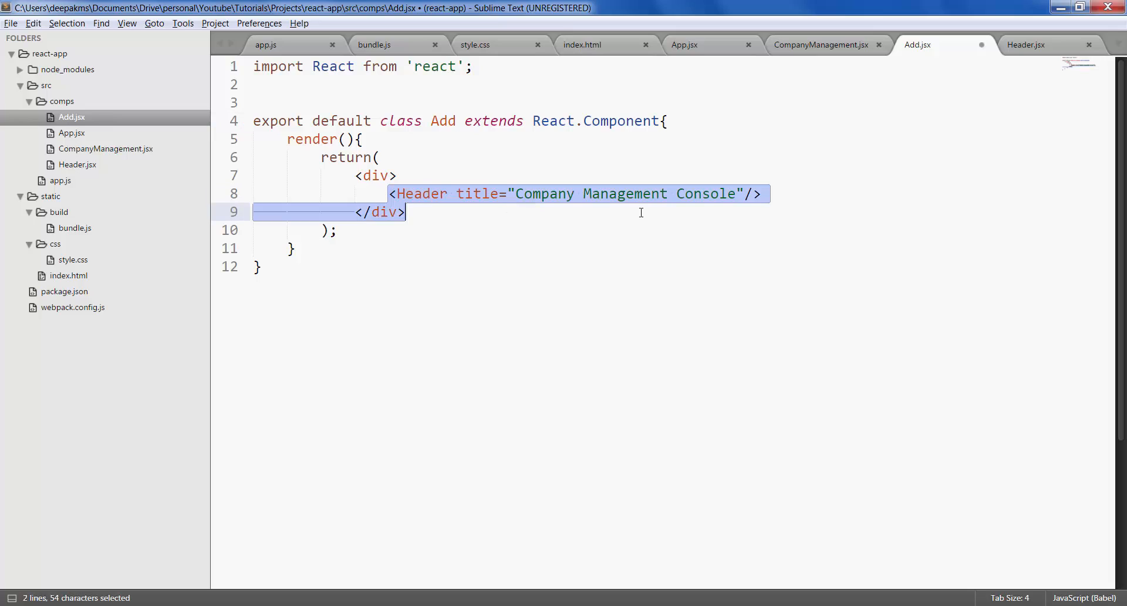
pyautogui.press('Delete')
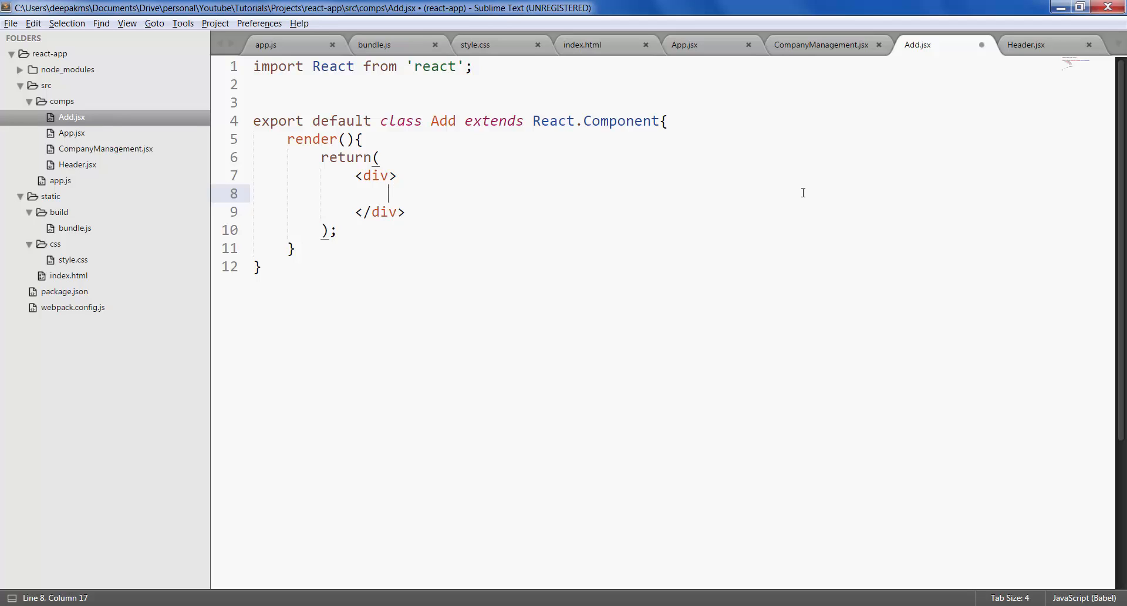
# Add two text inputs placeholdered 'Enter Company Name', changing the second toward 'Description'
pyautogui.write('<')
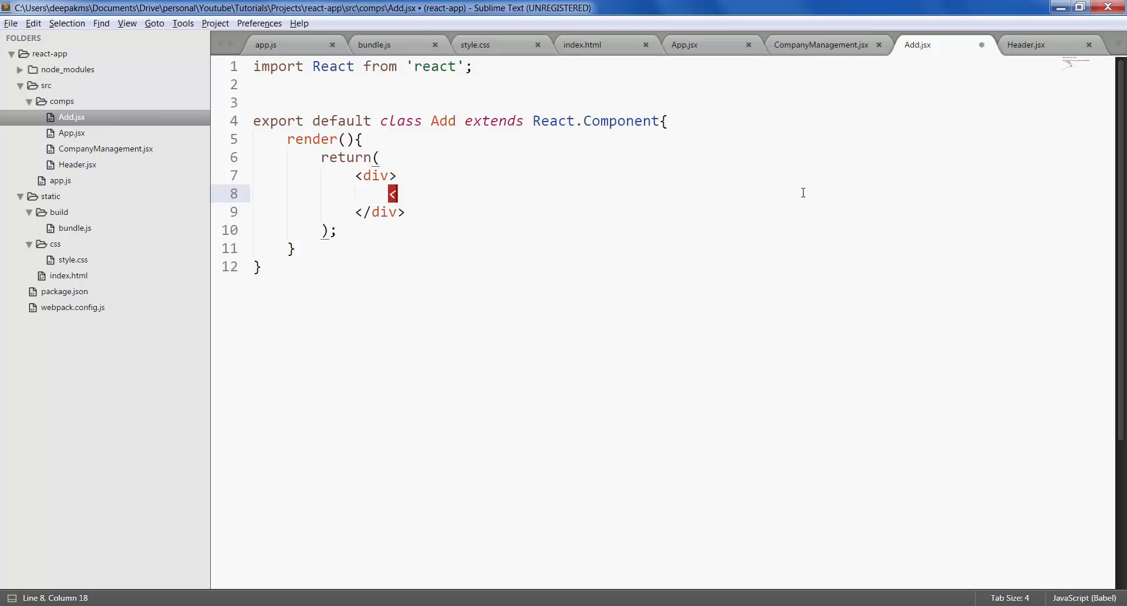
pyautogui.write('input te')
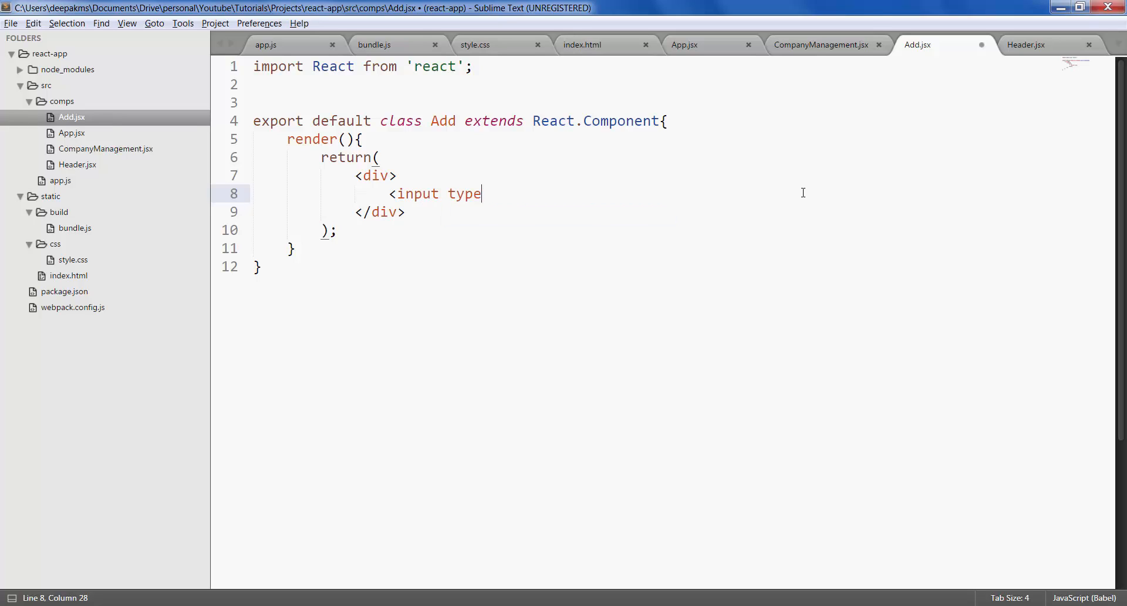
pyautogui.write('="text"')
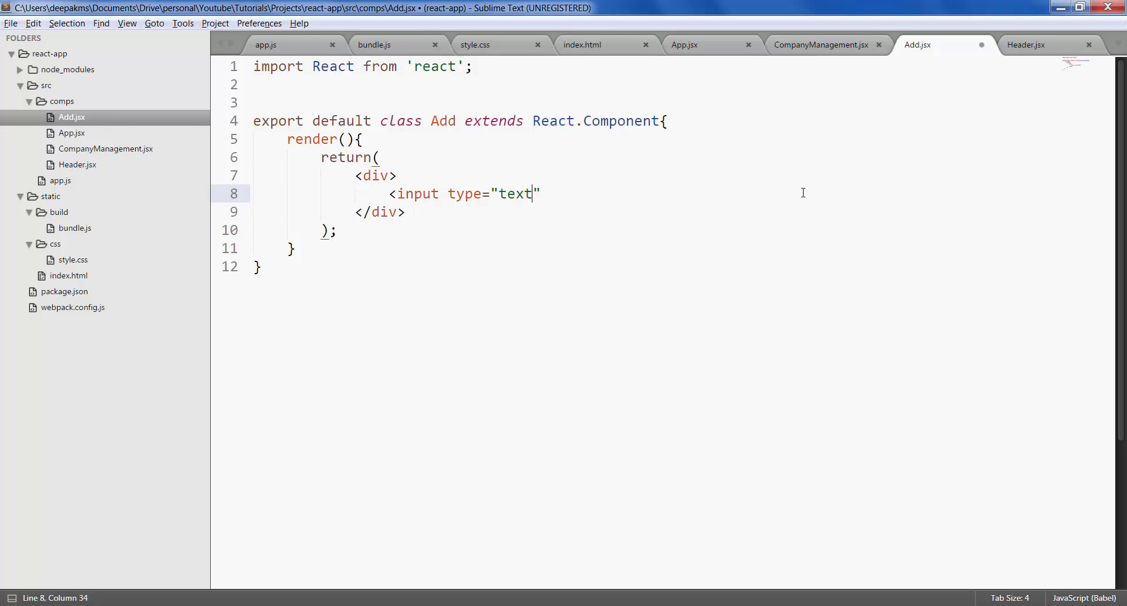
pyautogui.write('"')
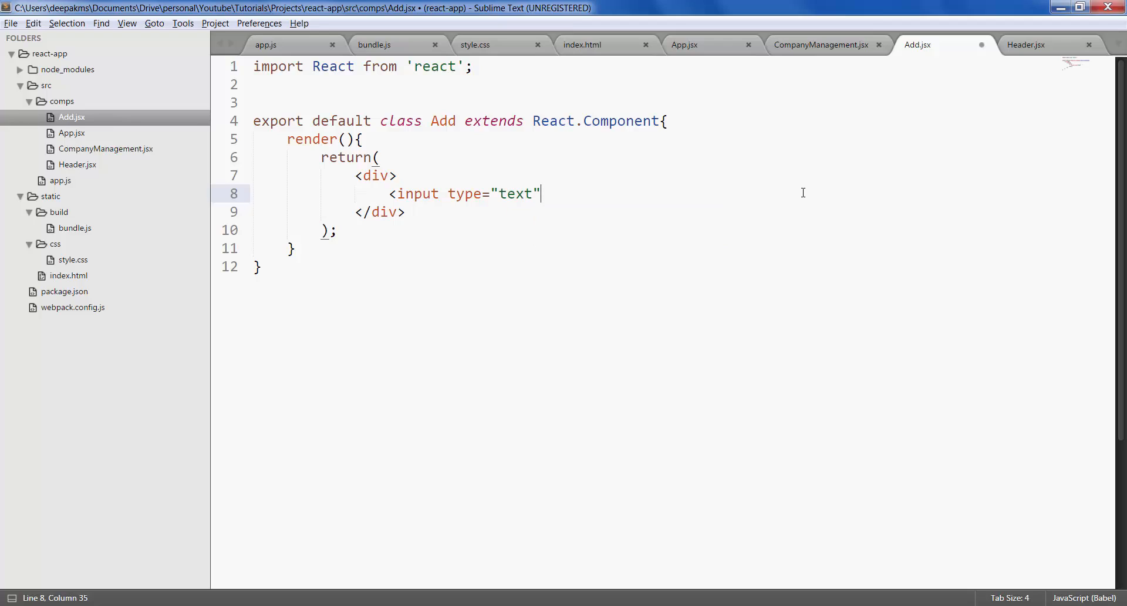
pyautogui.moveTo(783, 441)
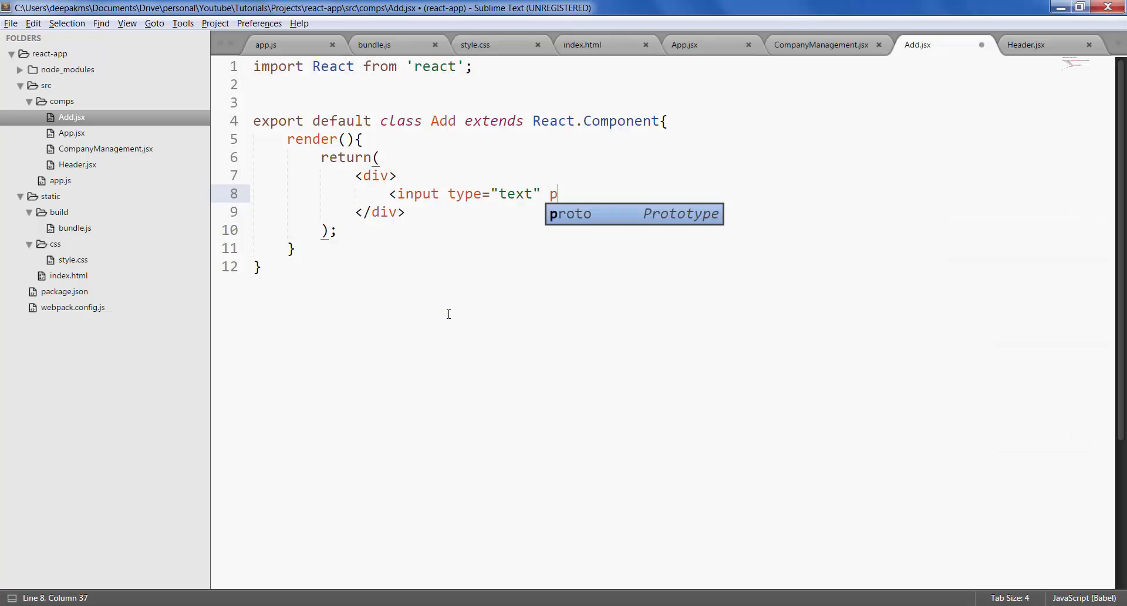
pyautogui.write('laceholder=')
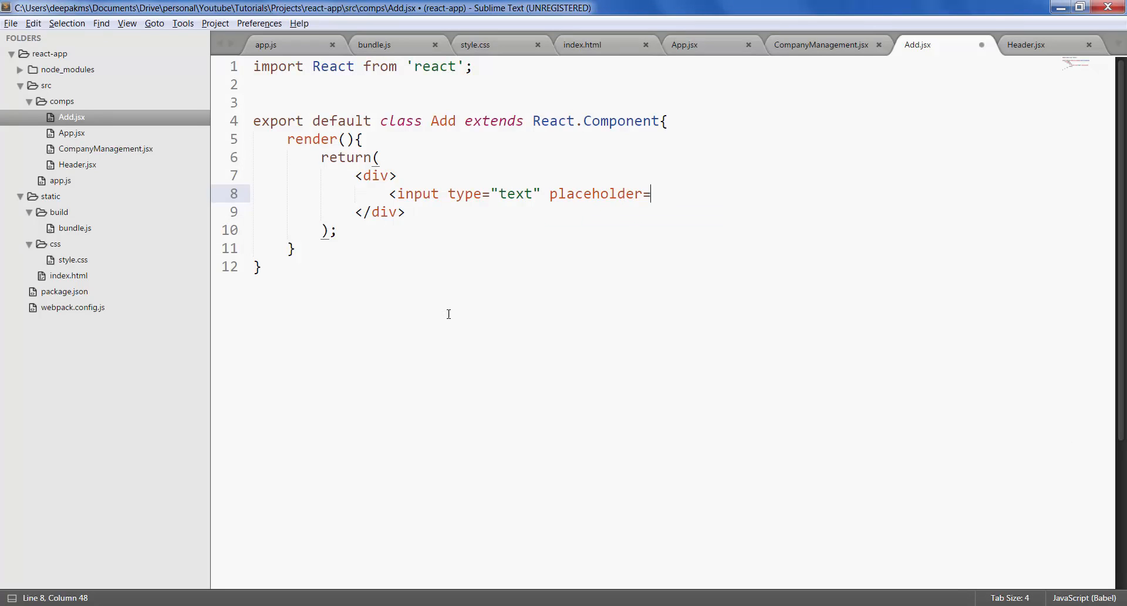
pyautogui.write('"Enter')
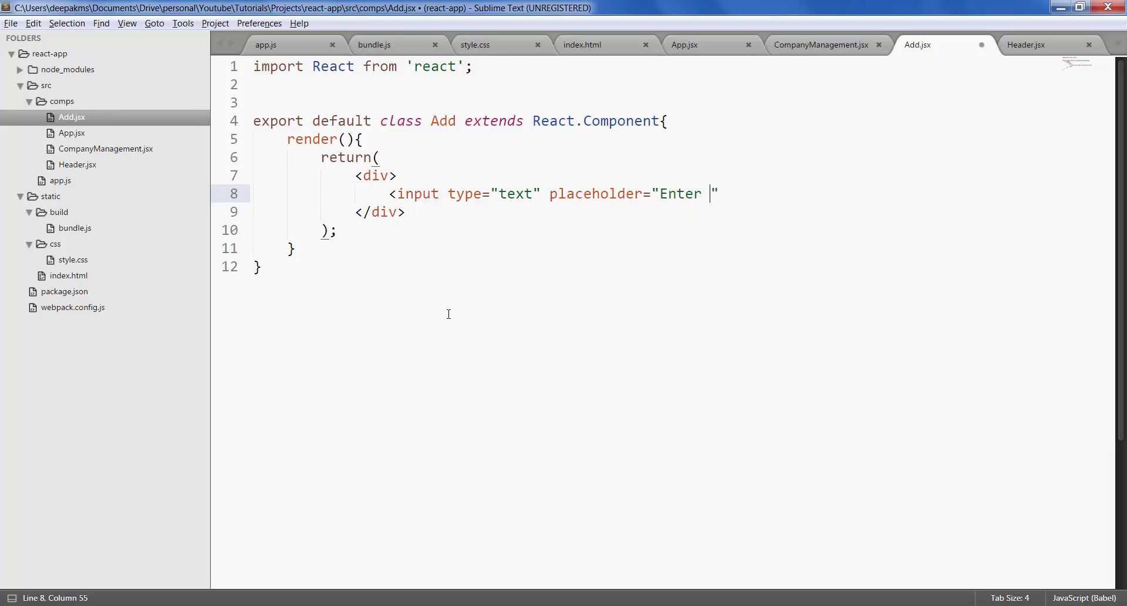
pyautogui.write('Compna')
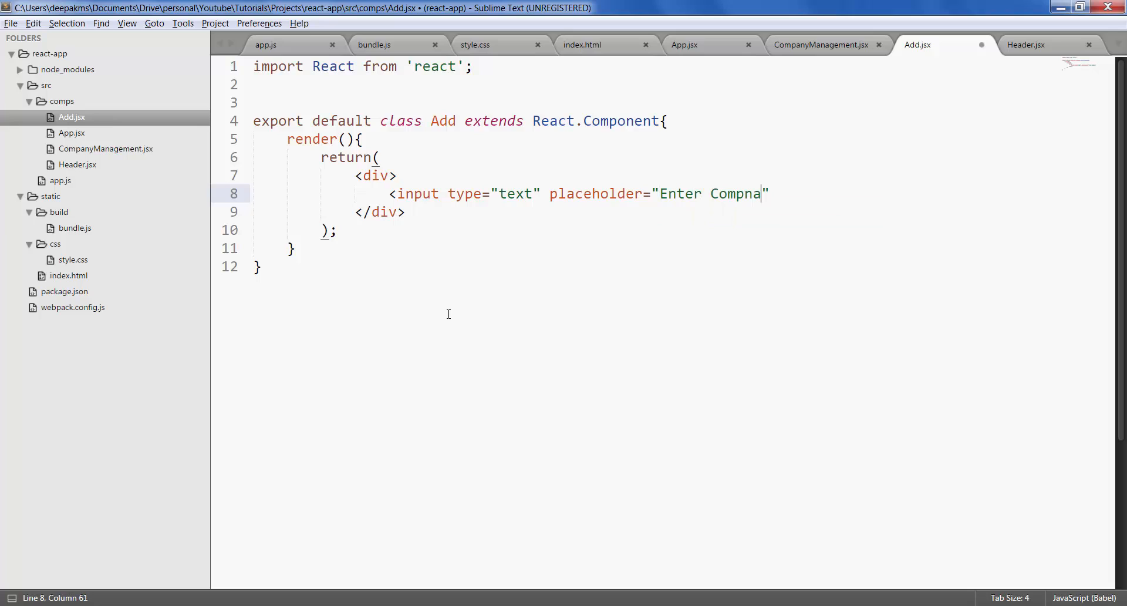
pyautogui.write('ny Name')
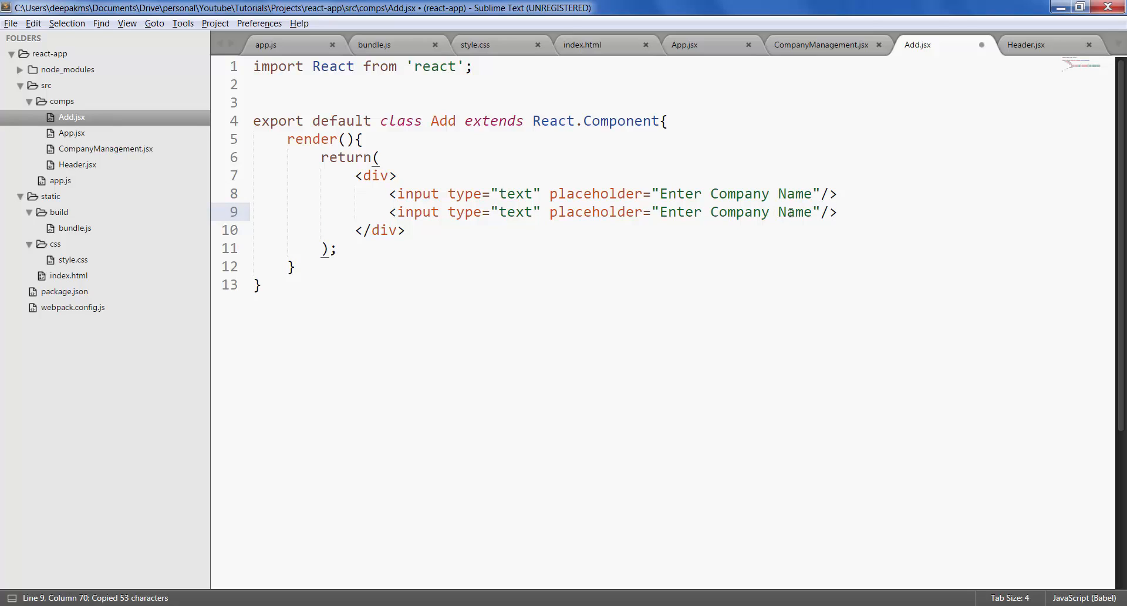
pyautogui.write('Descriptio')
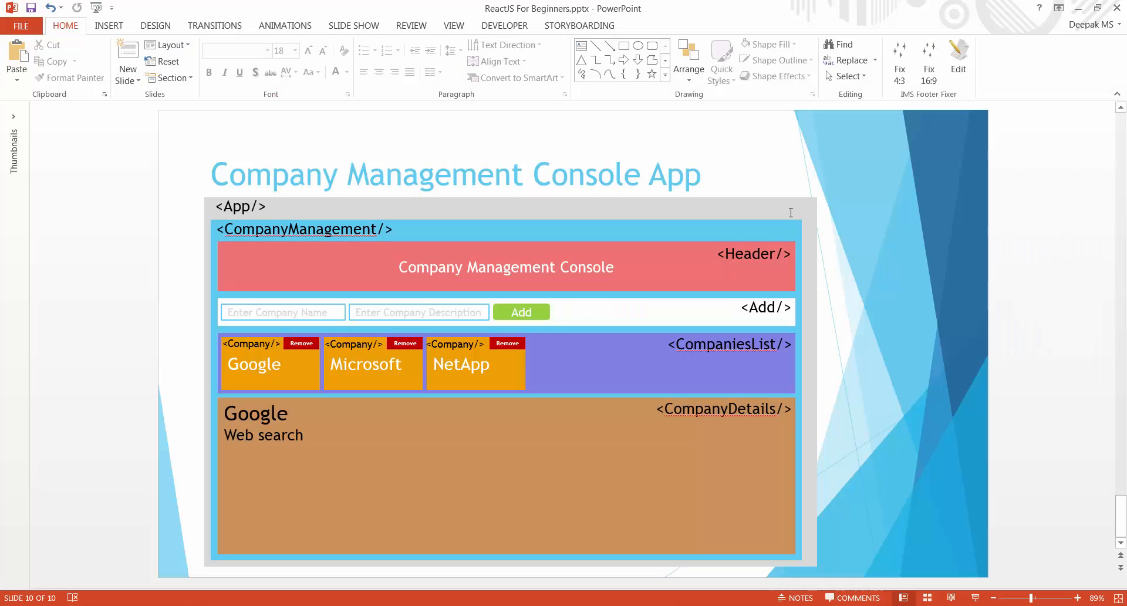
# Return from the PowerPoint Add mockup to Sublime Text
pyautogui.press('alt')
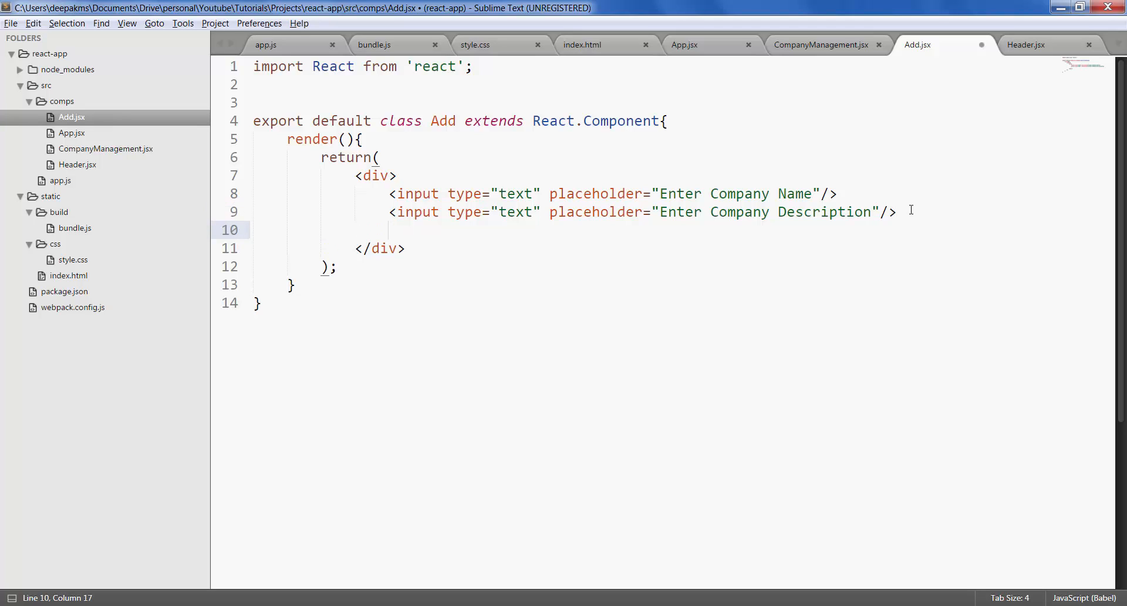
# Add <button>Add</button> after the two inputs and save Add.jsx
pyautogui.write('<but')
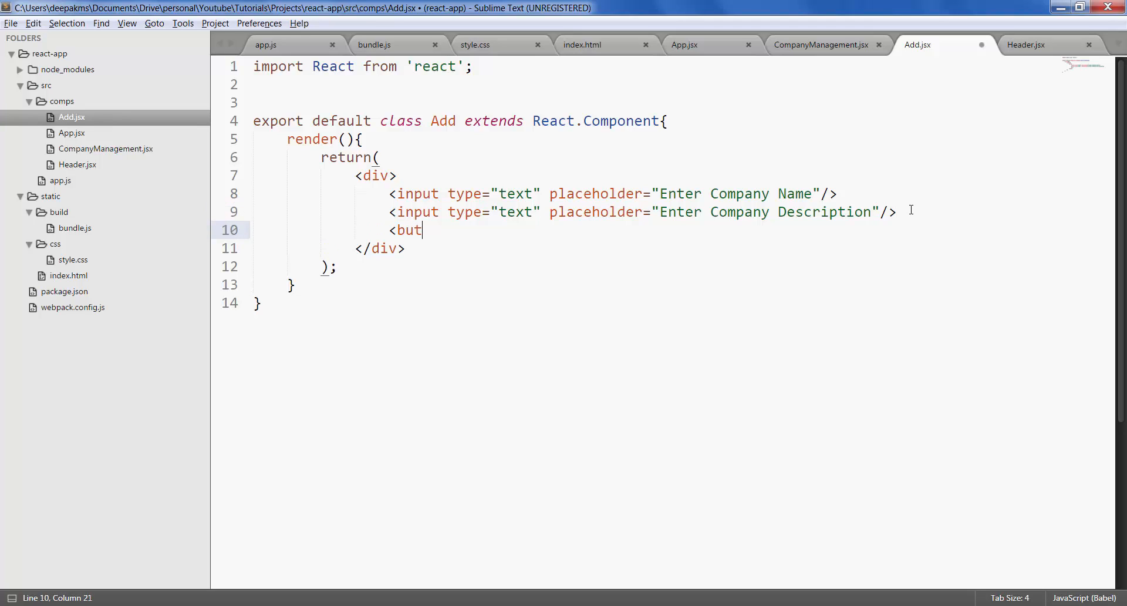
pyautogui.write('ton>')
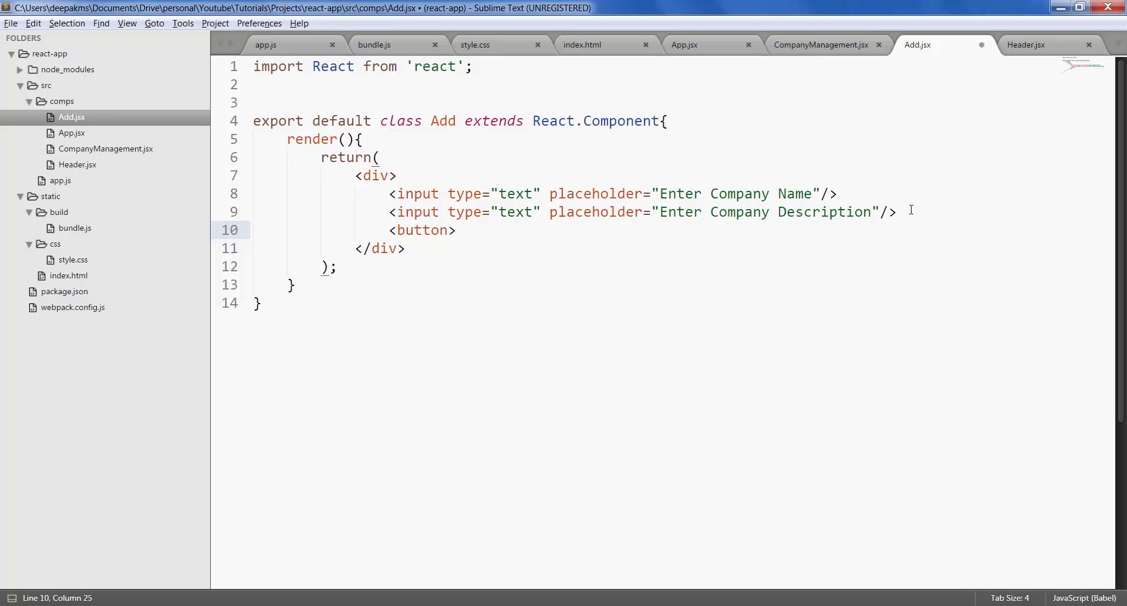
pyautogui.write('Add')
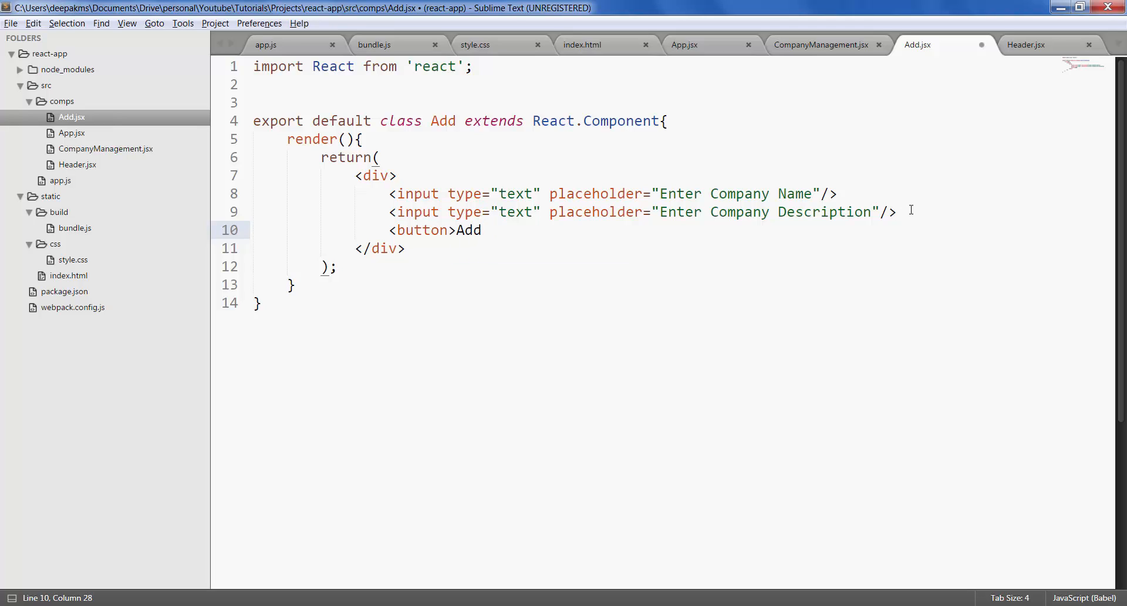
pyautogui.write('</bu')
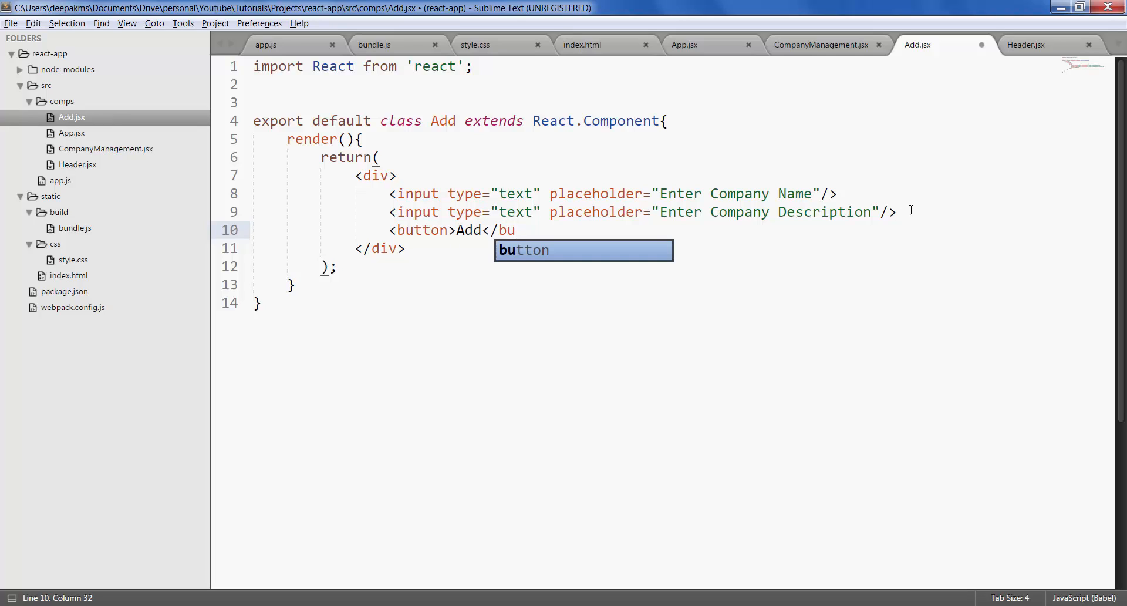
pyautogui.press('Tab')
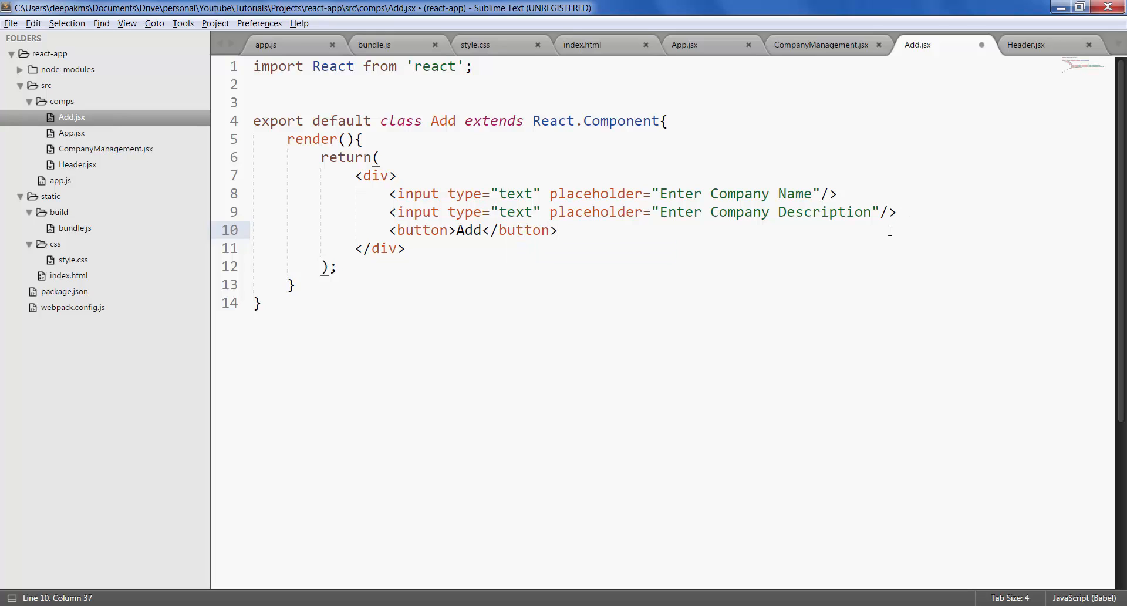
pyautogui.moveTo(605, 269)
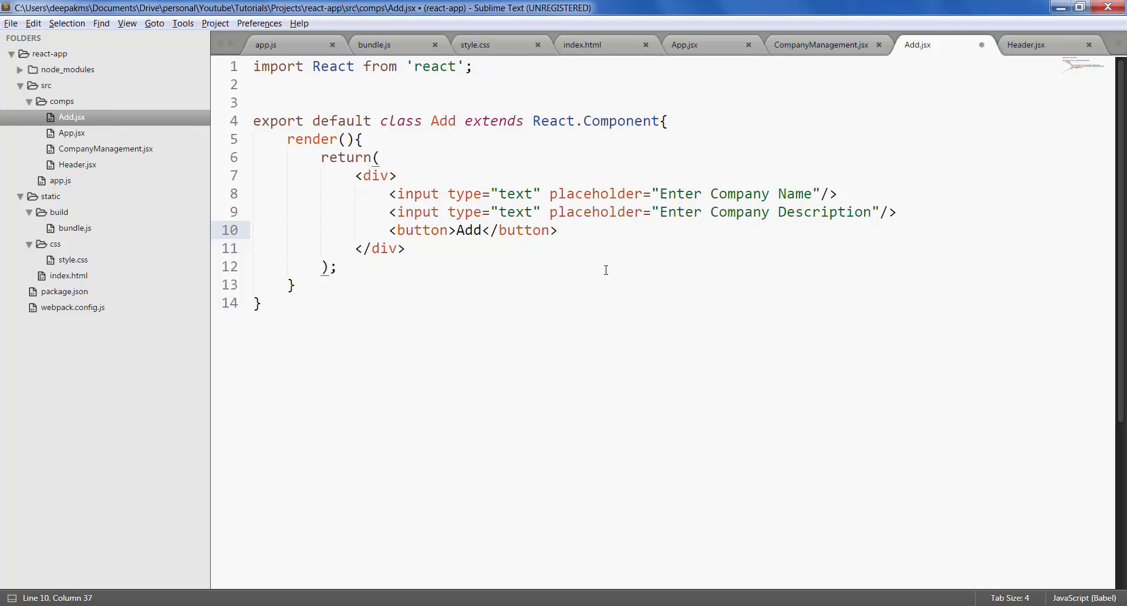
pyautogui.press('ctrl+s')
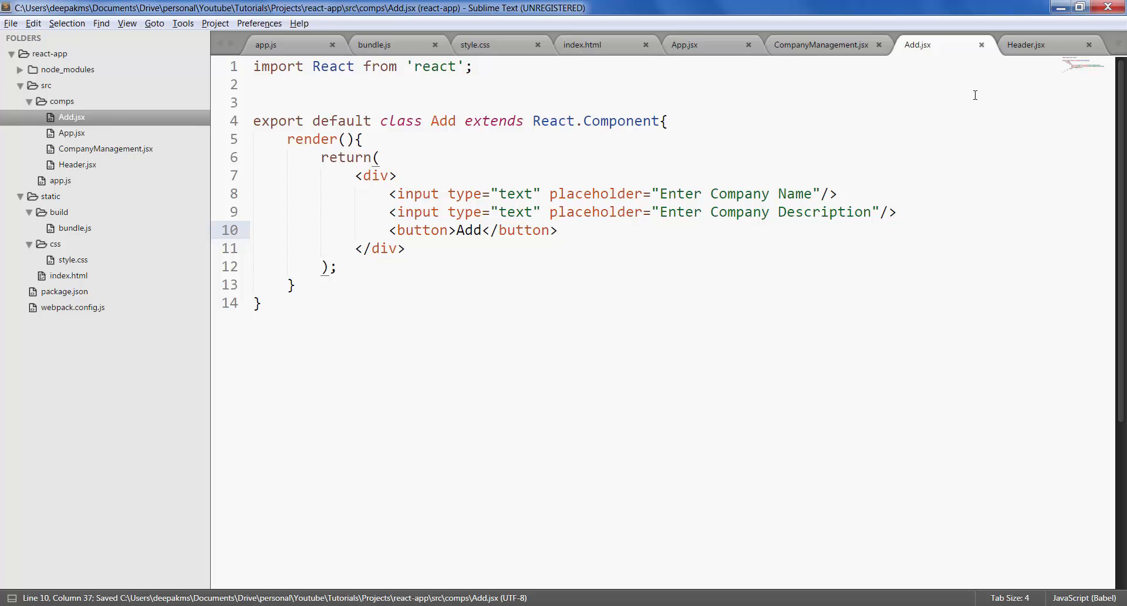
pyautogui.moveTo(821, 45)
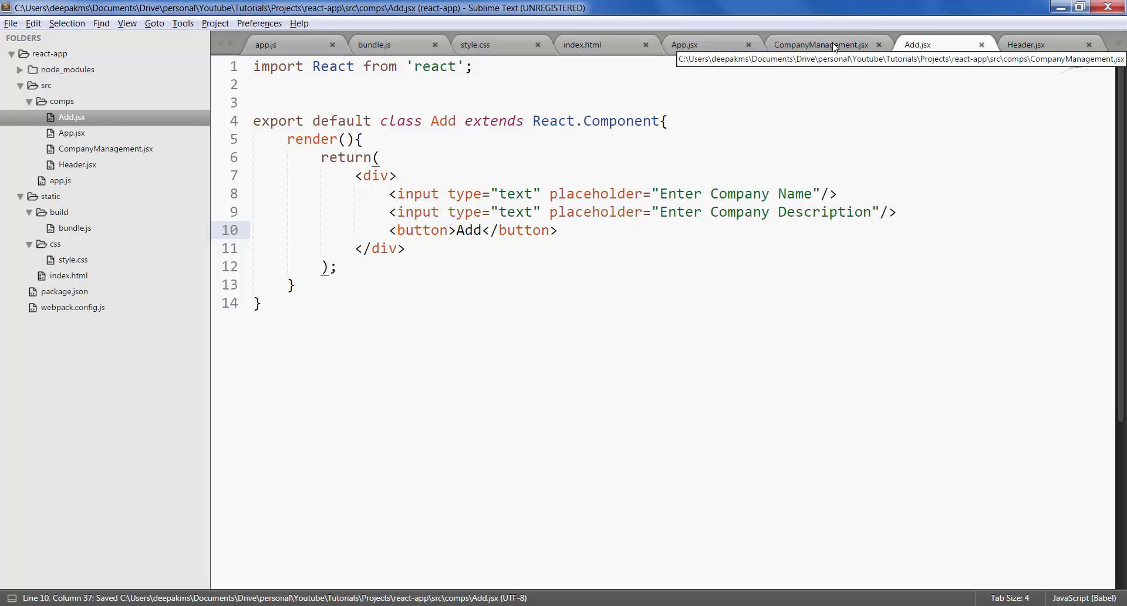
# Render <Add/> below the Header line in CompanyManagement.jsx
pyautogui.click(821, 44)
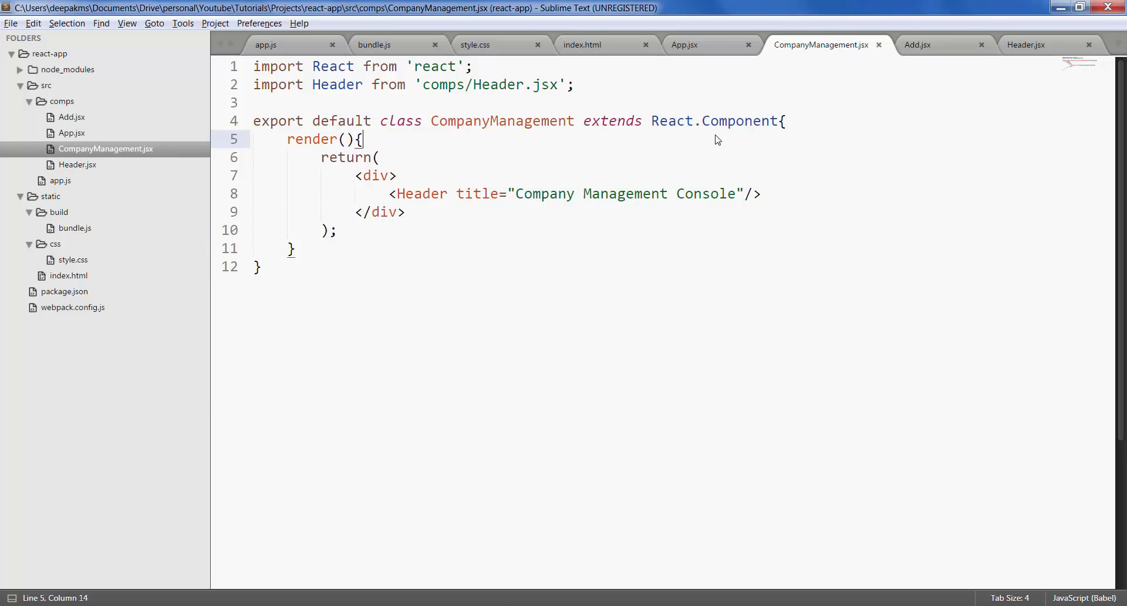
pyautogui.click(760, 193)
pyautogui.write('<')
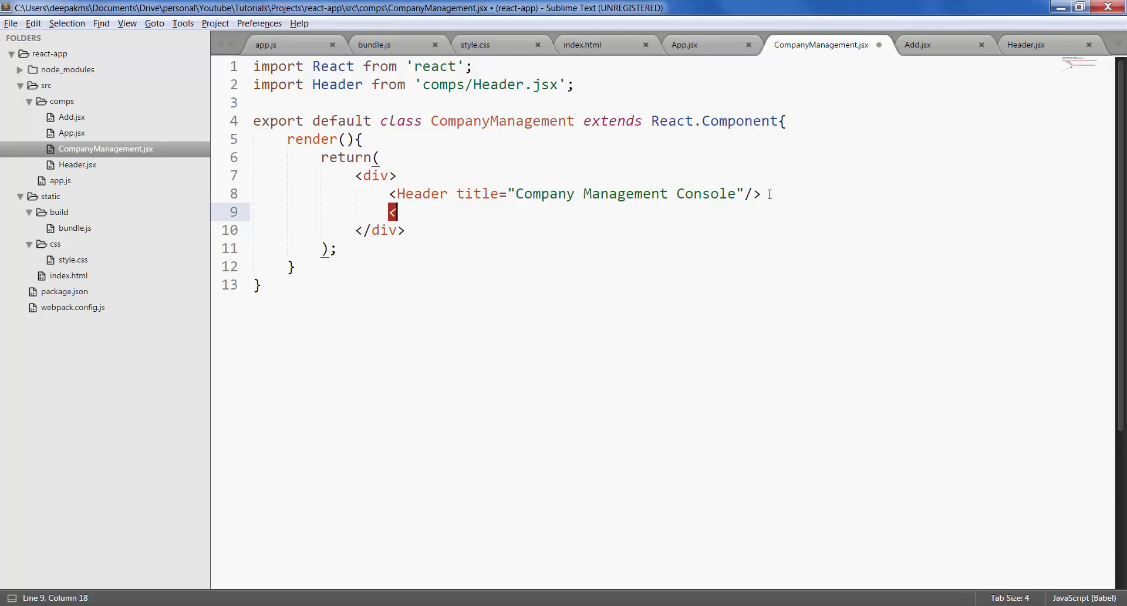
pyautogui.write('Add/>')
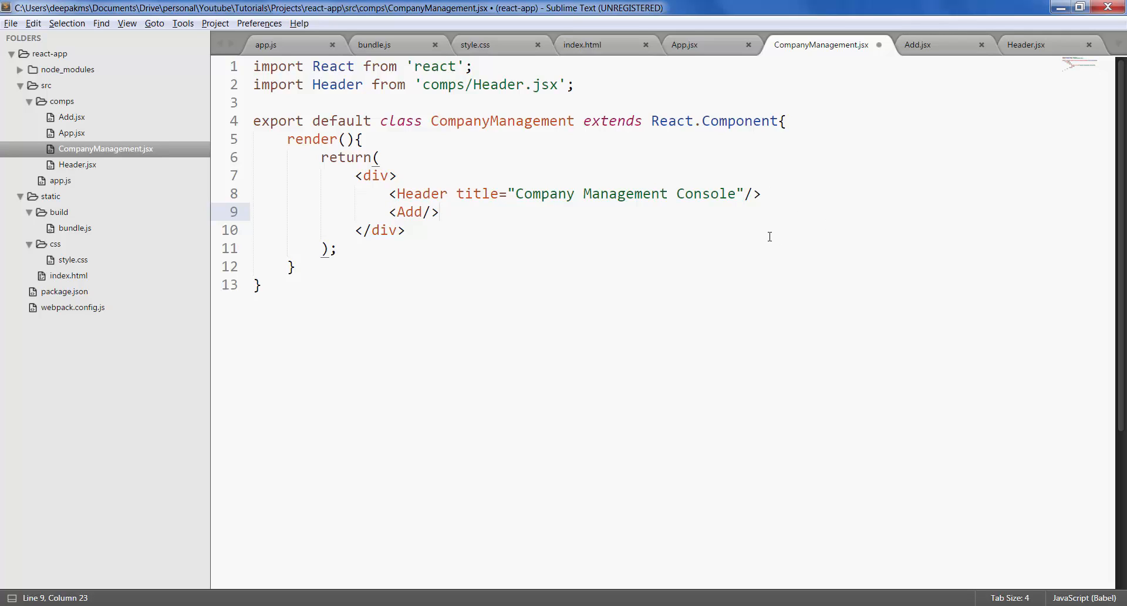
# Duplicate the Header import line and rename it to import Add
pyautogui.tripleClick(413, 84)
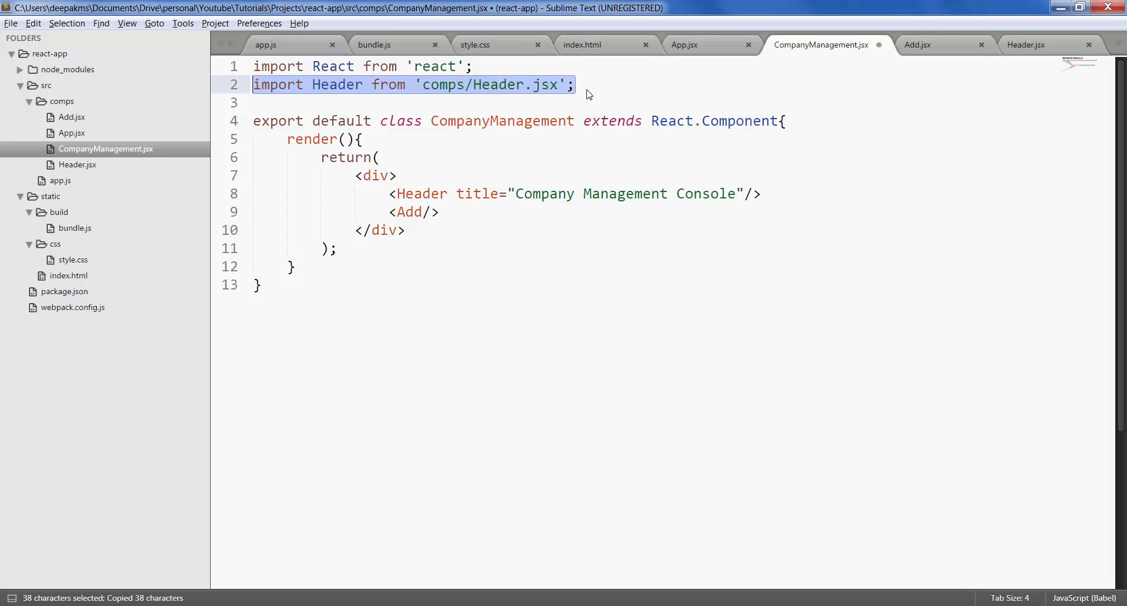
pyautogui.press('ctrl+v')
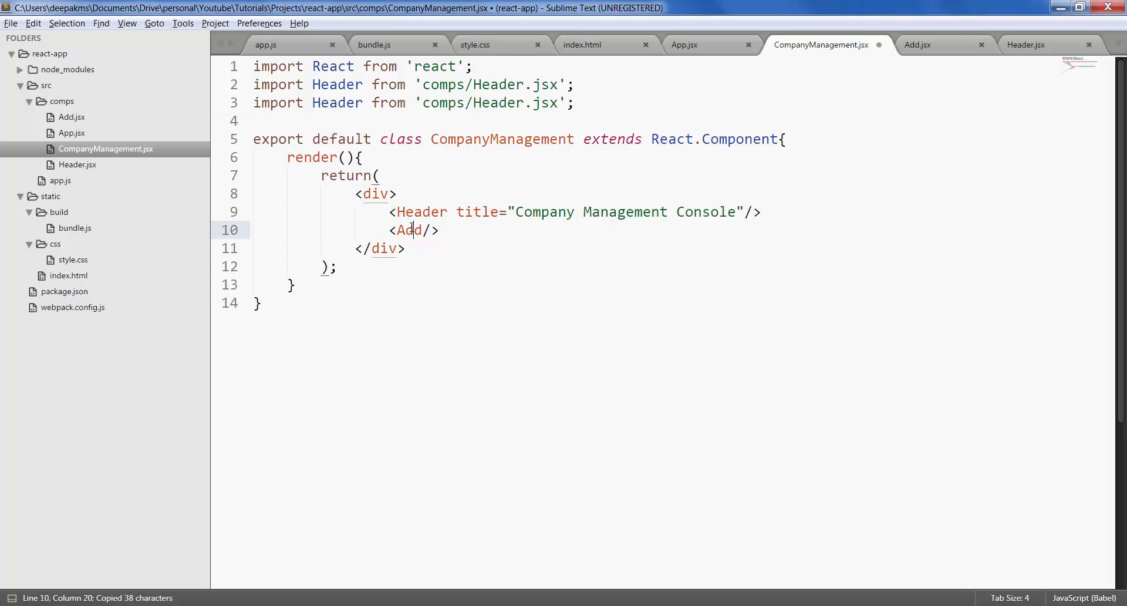
pyautogui.doubleClick(409, 230)
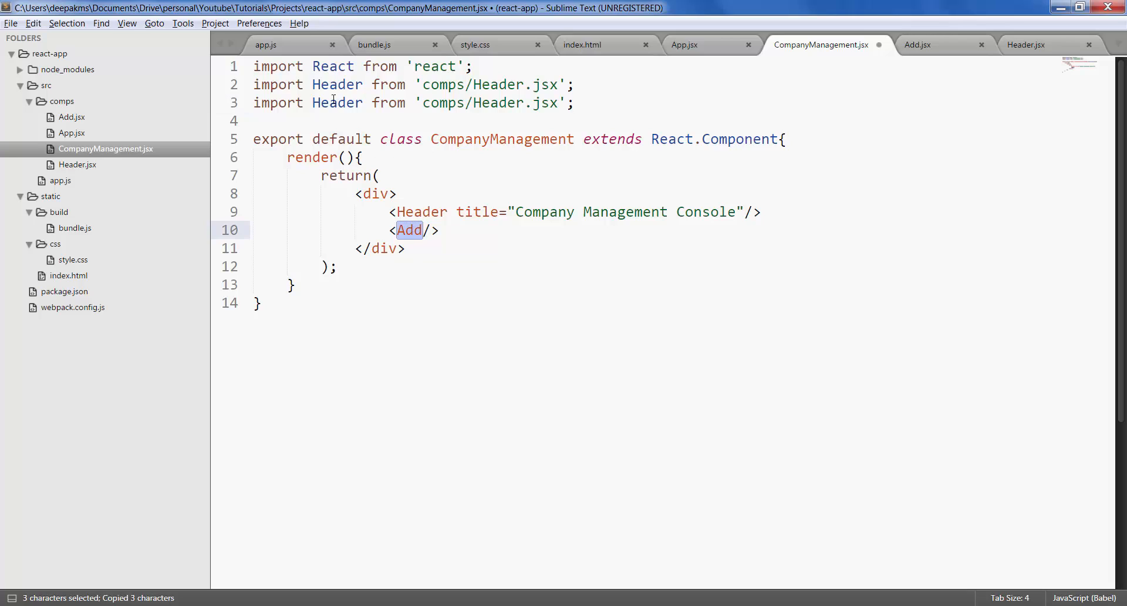
pyautogui.write('Add')
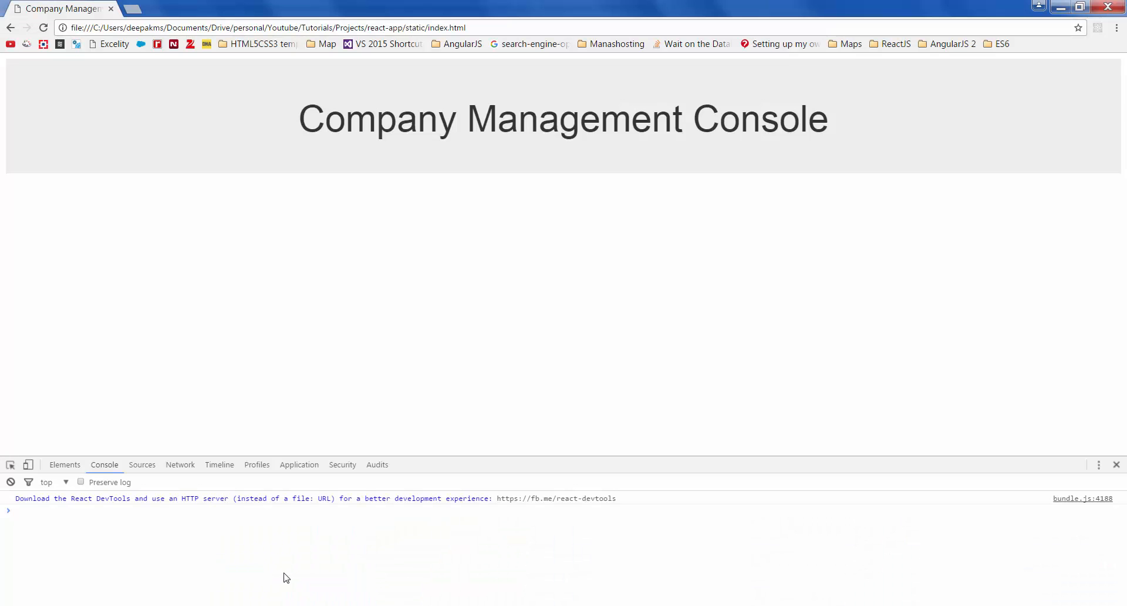
# Reload the console page and test the Enter Company Name field
pyautogui.click(43, 27)
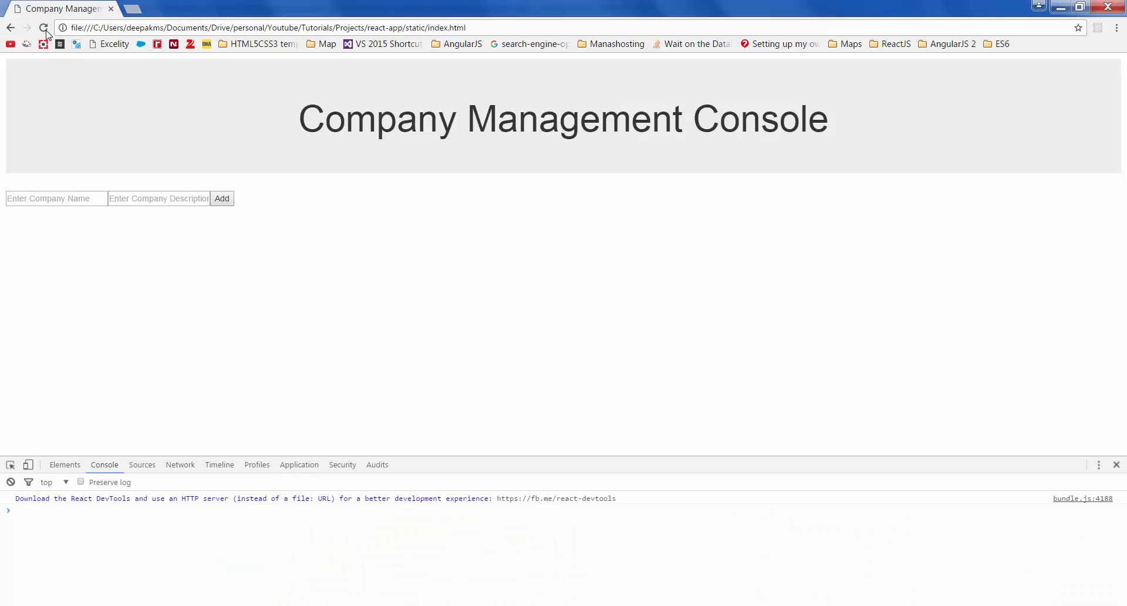
pyautogui.click(56, 199)
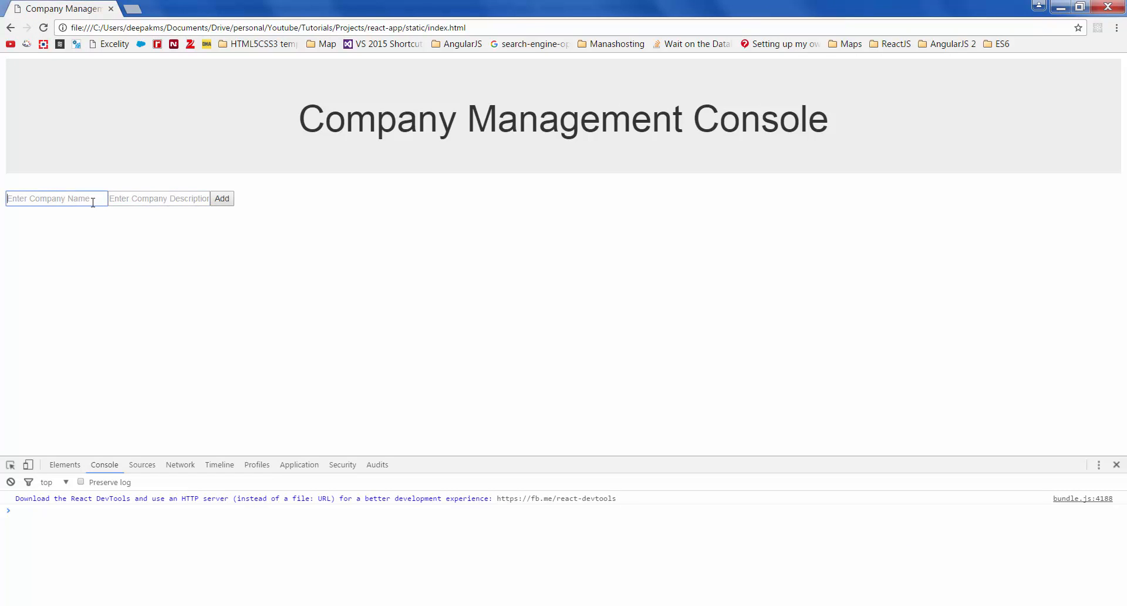
pyautogui.click(158, 199)
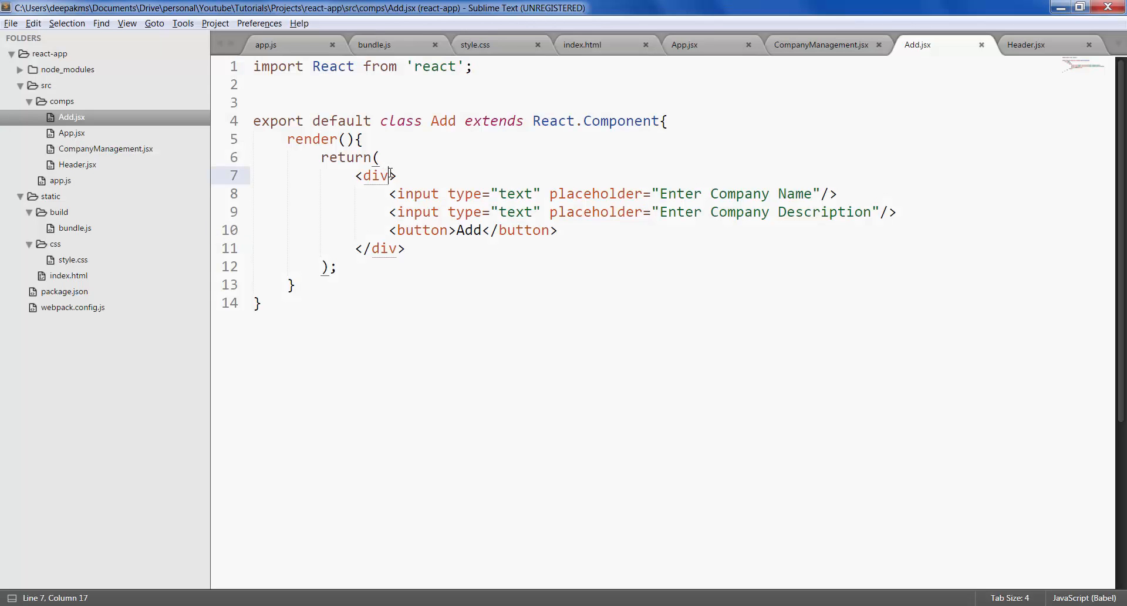
# Move the Company Name input into a new div with className "col-md-2" inside the row
pyautogui.write('className="r')
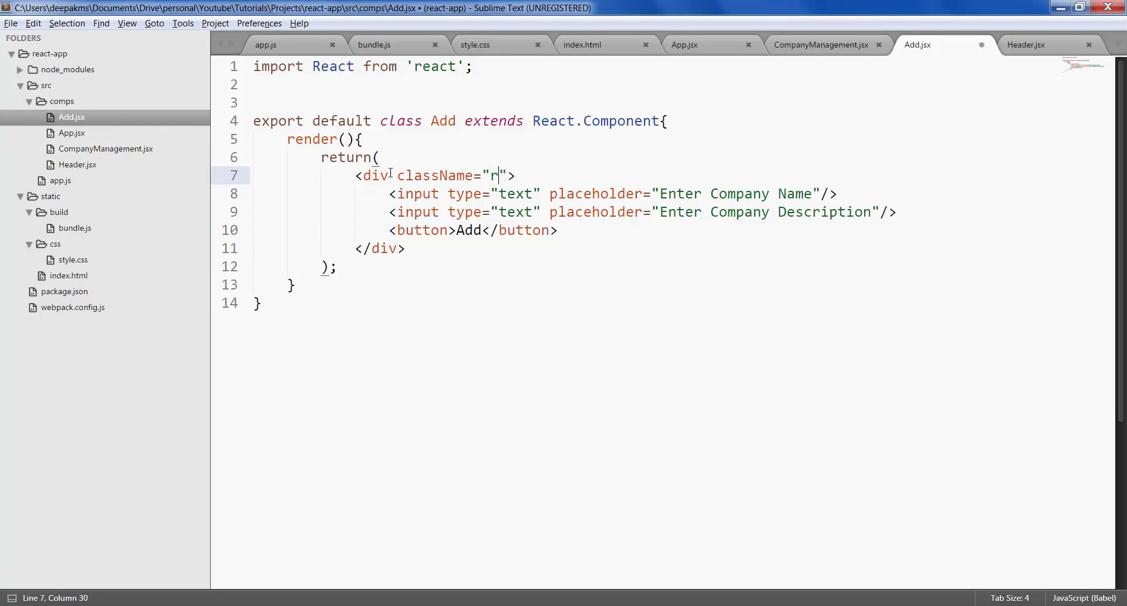
pyautogui.write('ow')
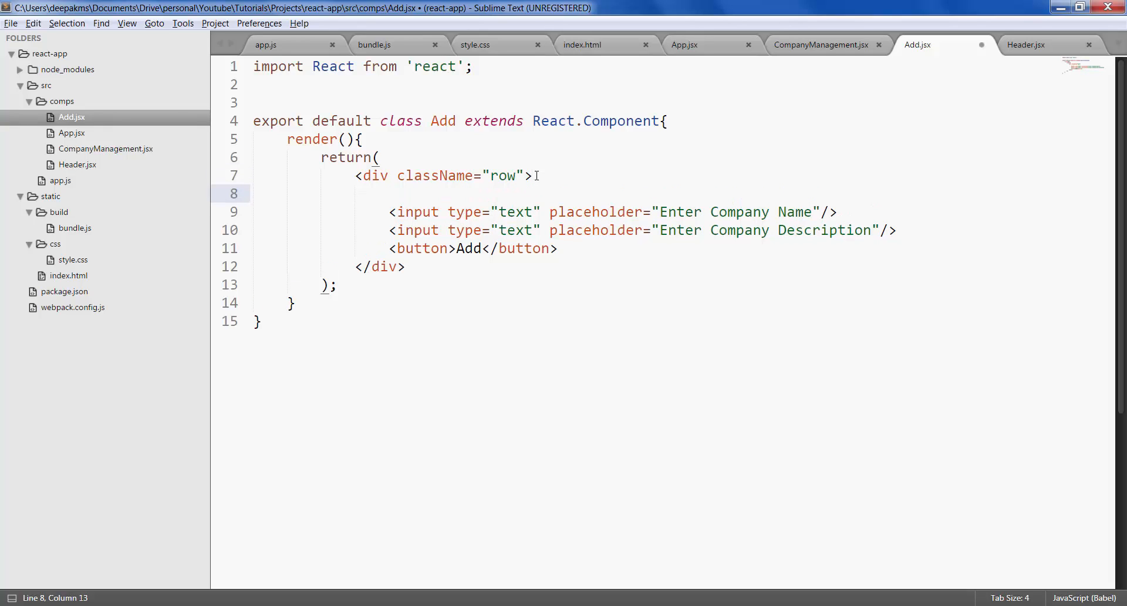
pyautogui.write('<div')
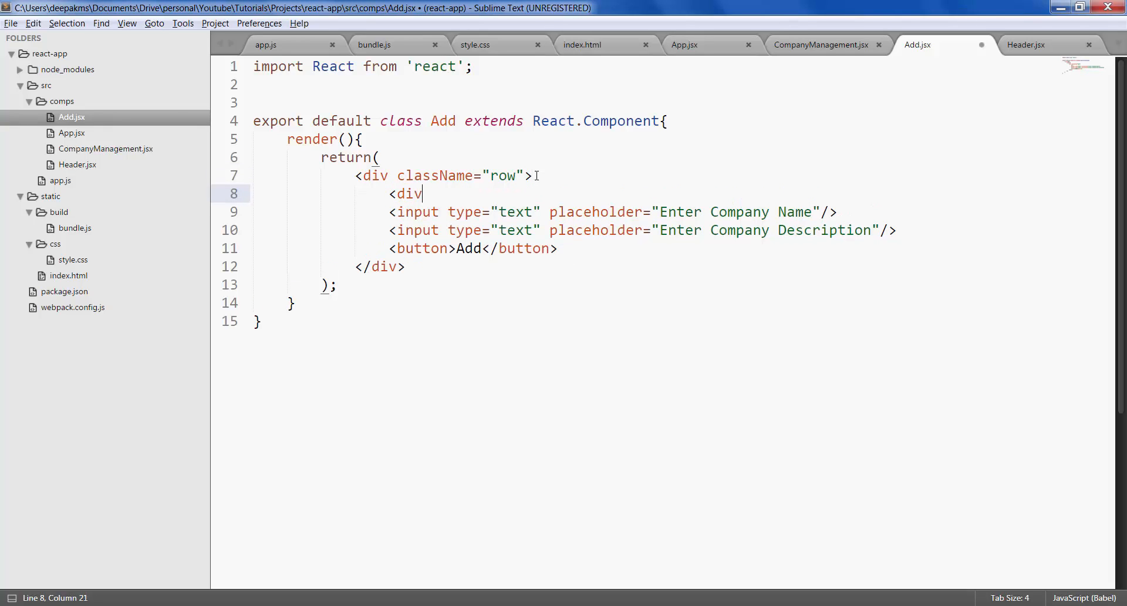
pyautogui.press('enter')
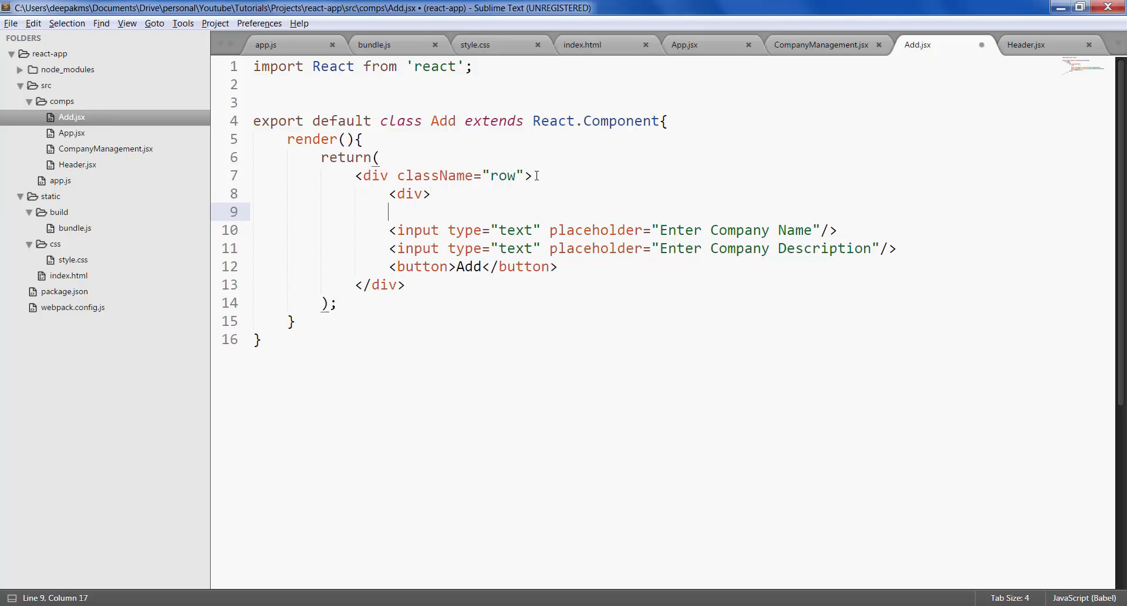
pyautogui.write('</div>')
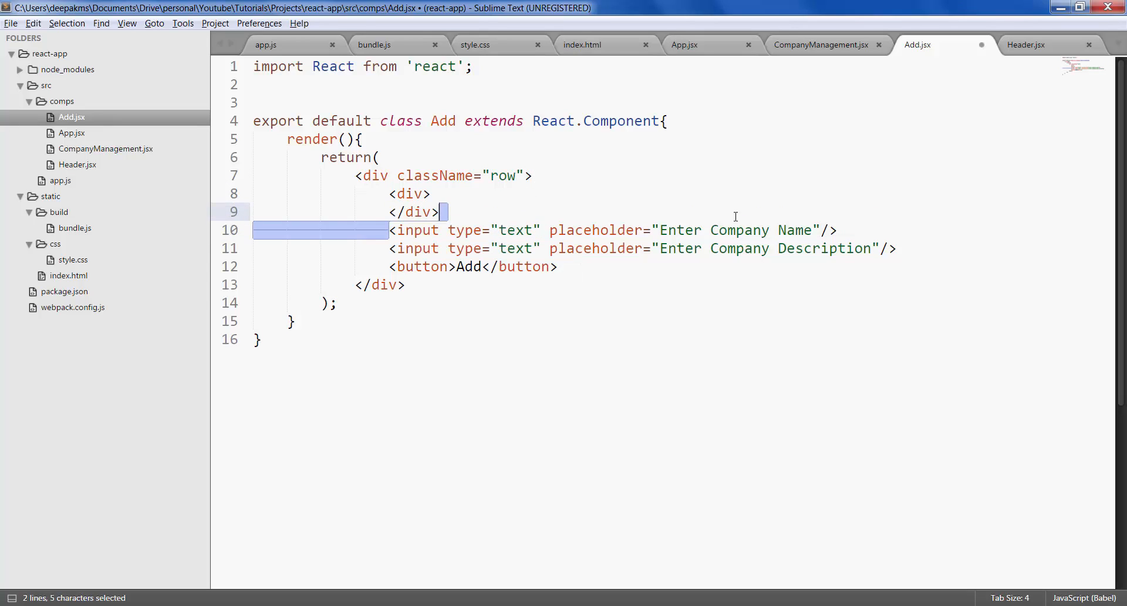
pyautogui.press('ctrl+x')
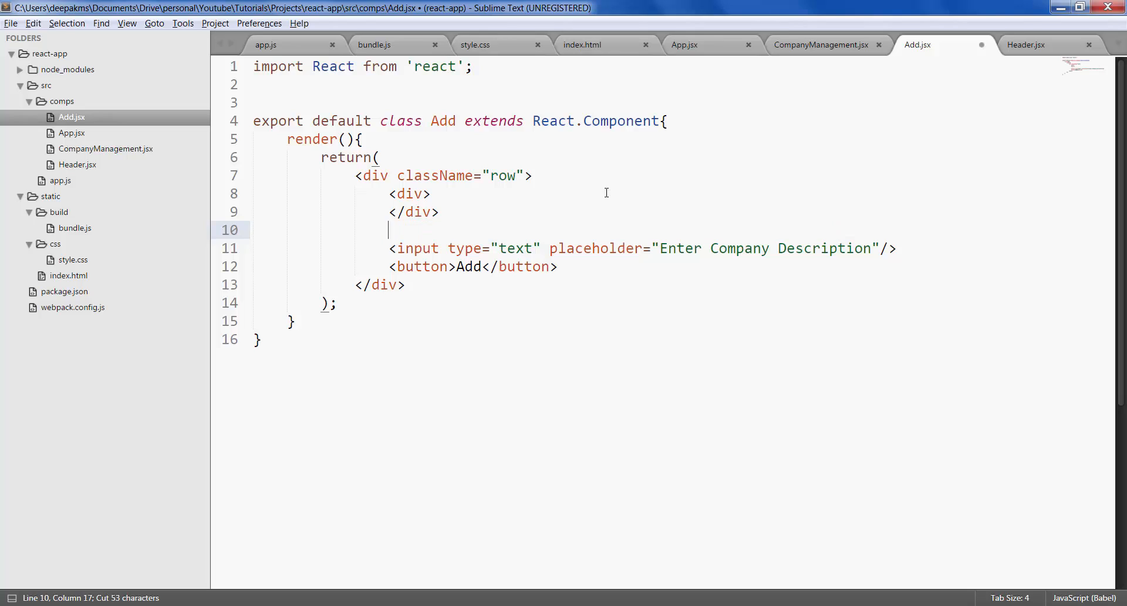
pyautogui.write('<input type="text" placeholder="Enter Company Name"/>')
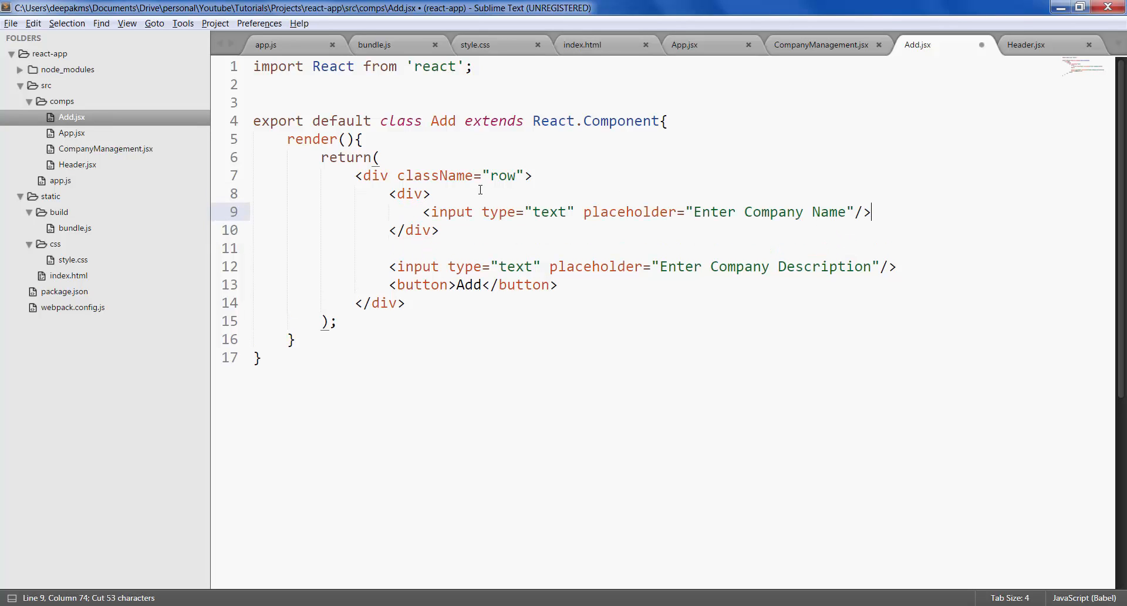
pyautogui.write('clas')
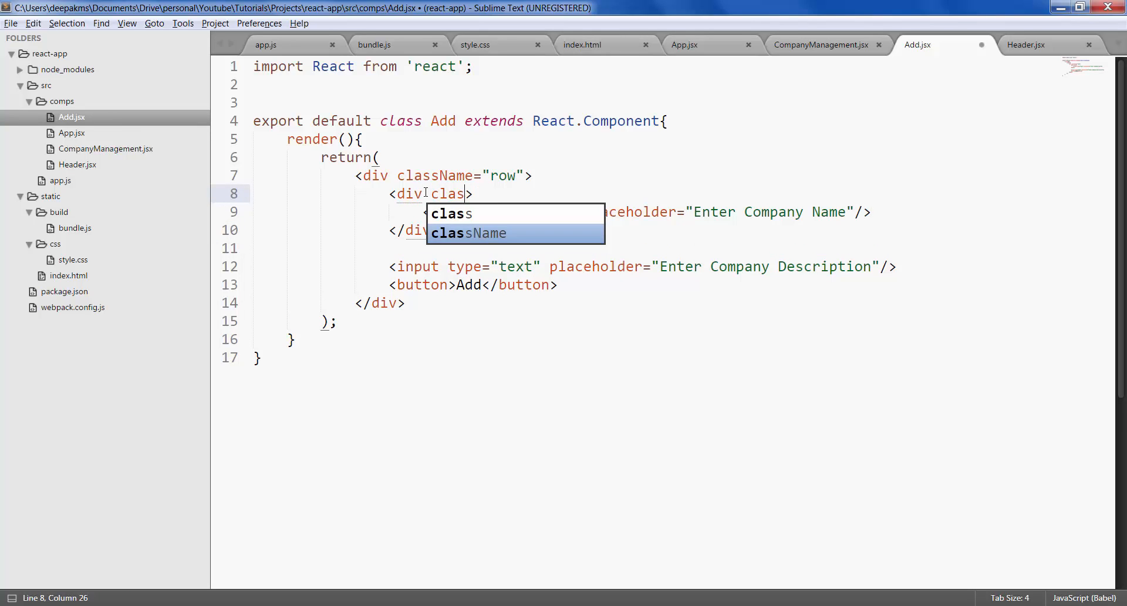
pyautogui.press('Tab')
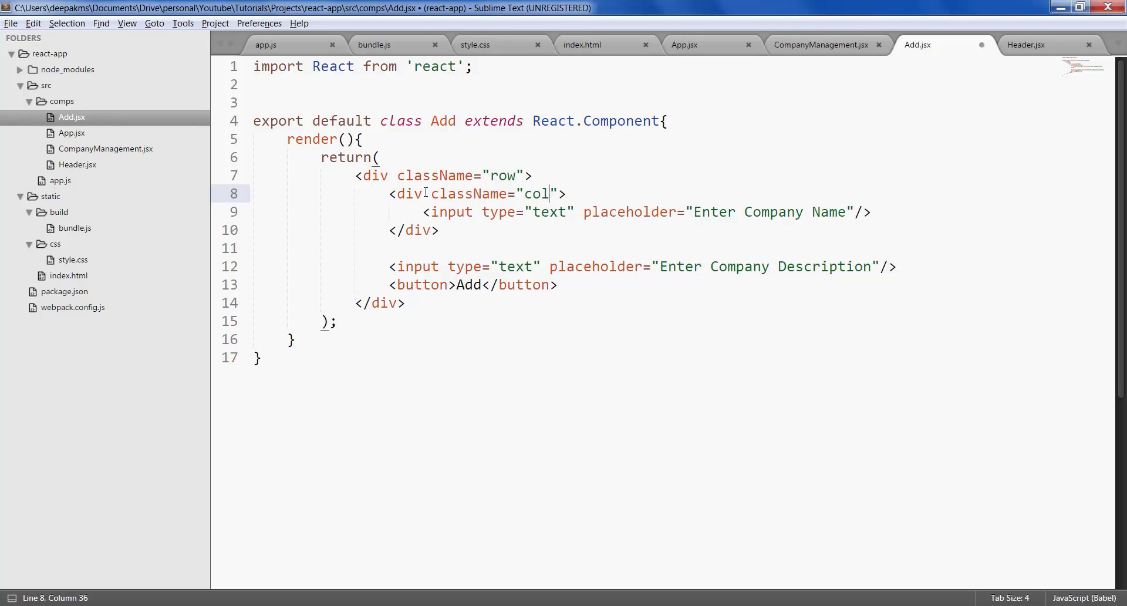
pyautogui.write('-md-')
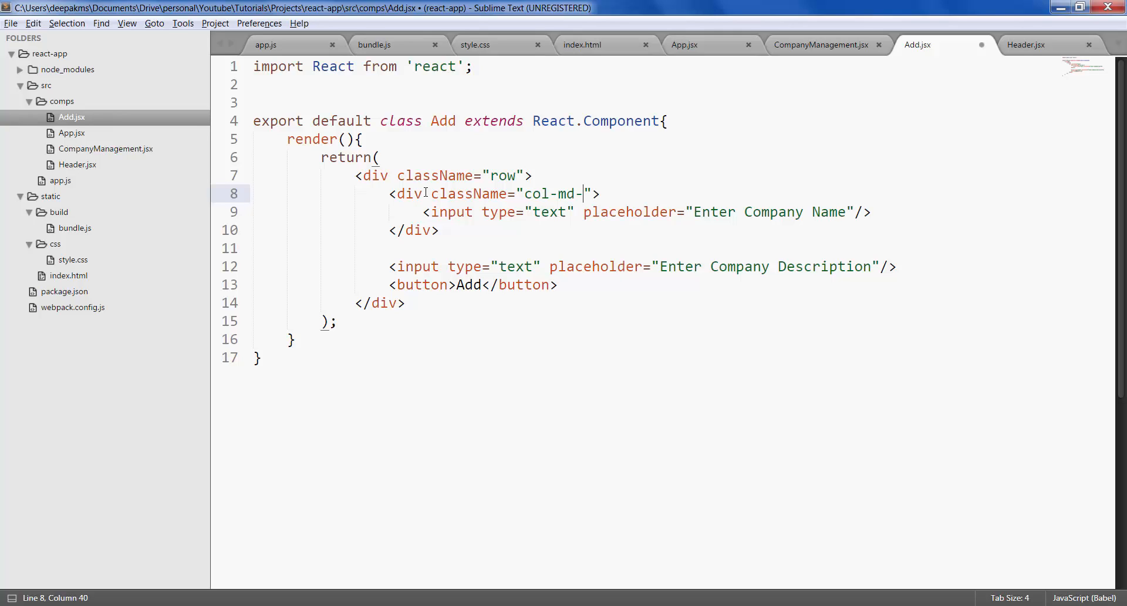
pyautogui.write('2')
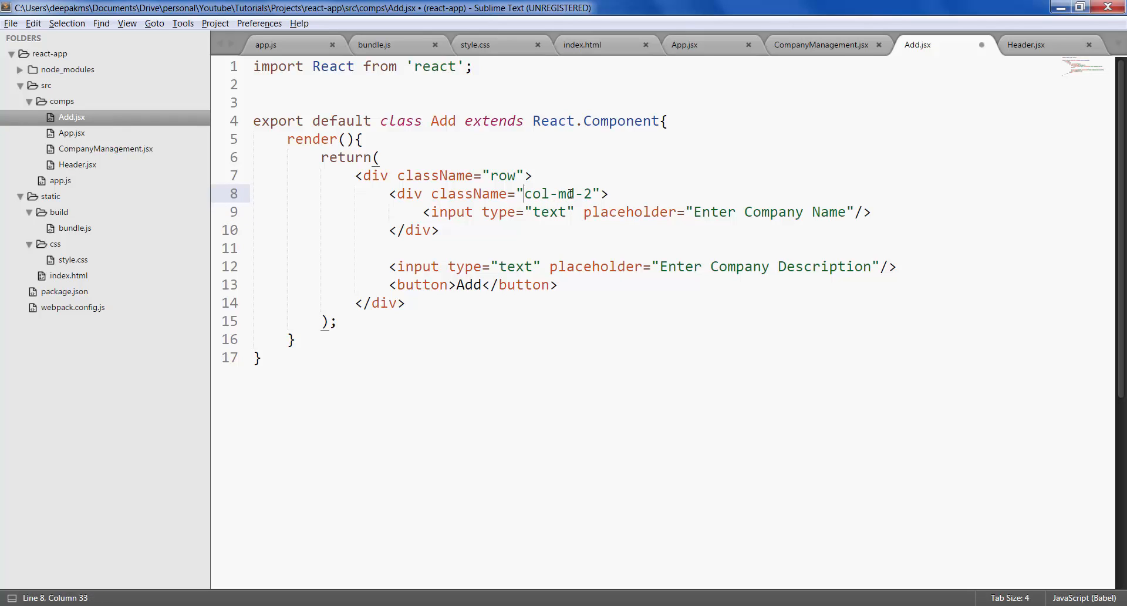
pyautogui.doubleClick(566, 193)
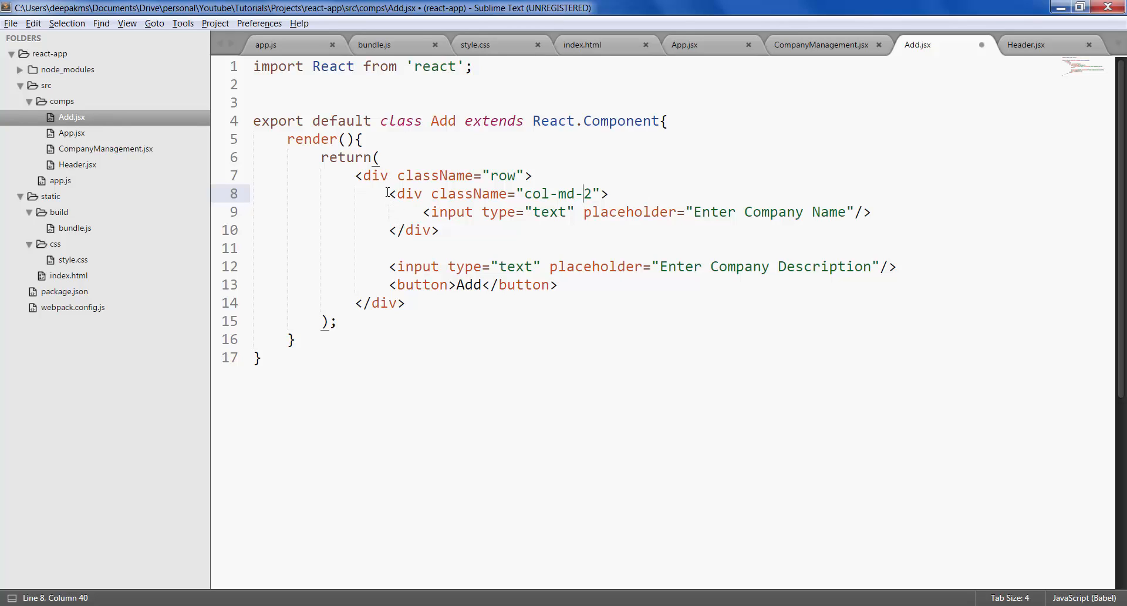
# Reuse the col-md-2 wrapper for the description input and give inputs className "form-control"
pyautogui.moveTo(388, 193); pyautogui.dragTo(438, 230)
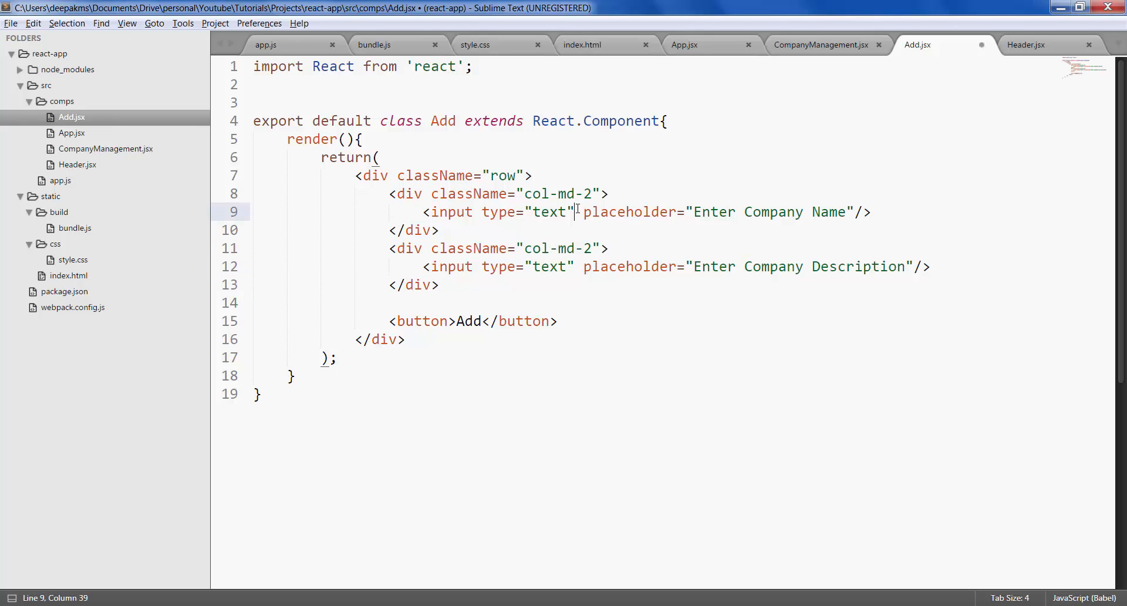
pyautogui.write('cla')
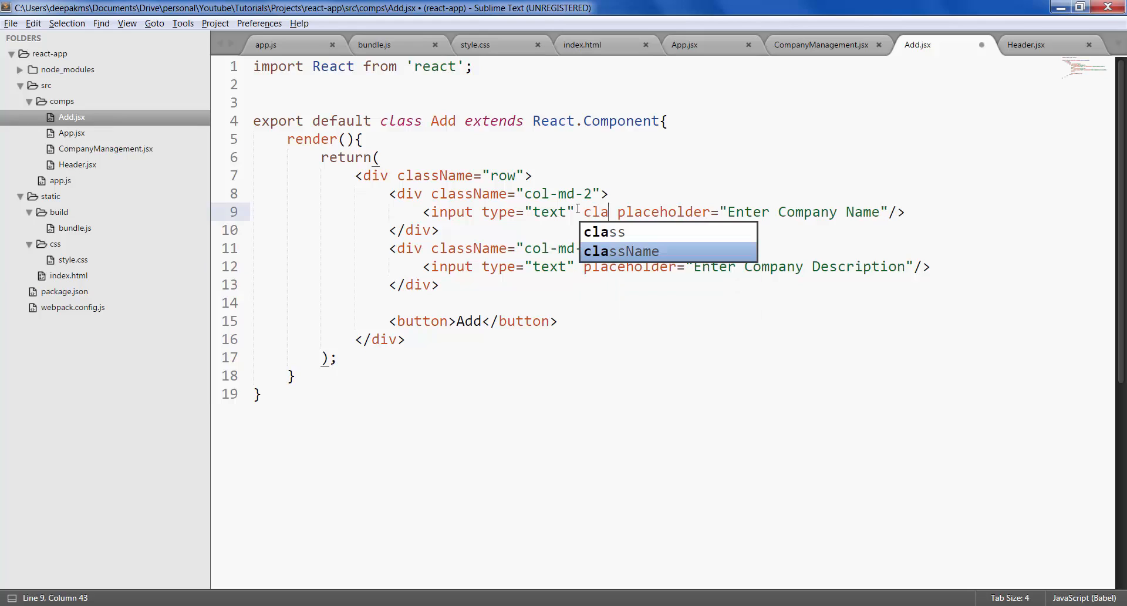
pyautogui.press('Tab')
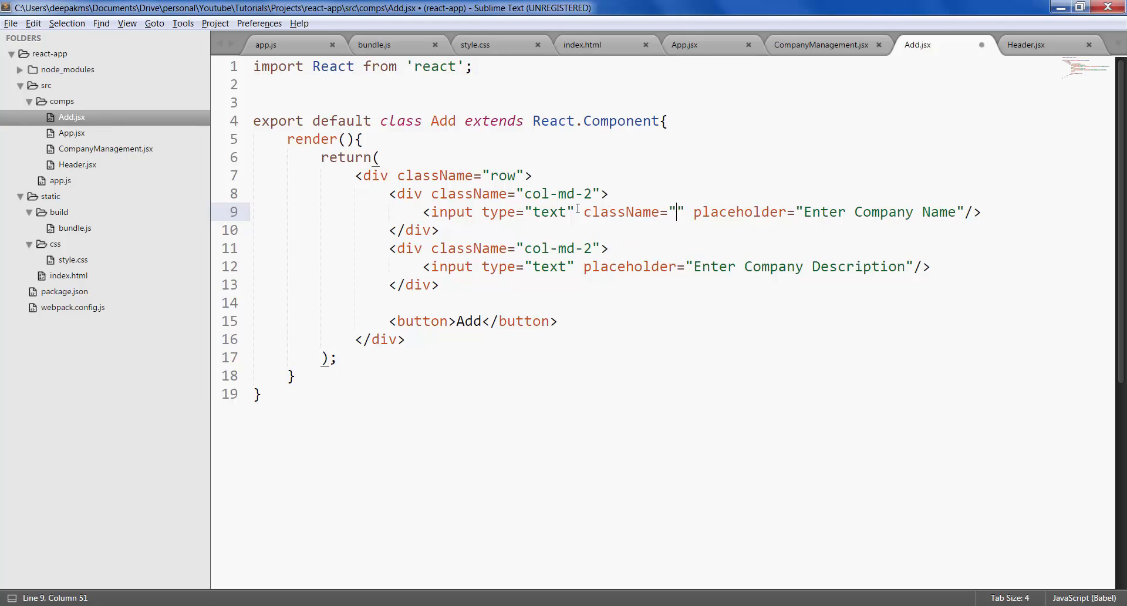
pyautogui.write('form-')
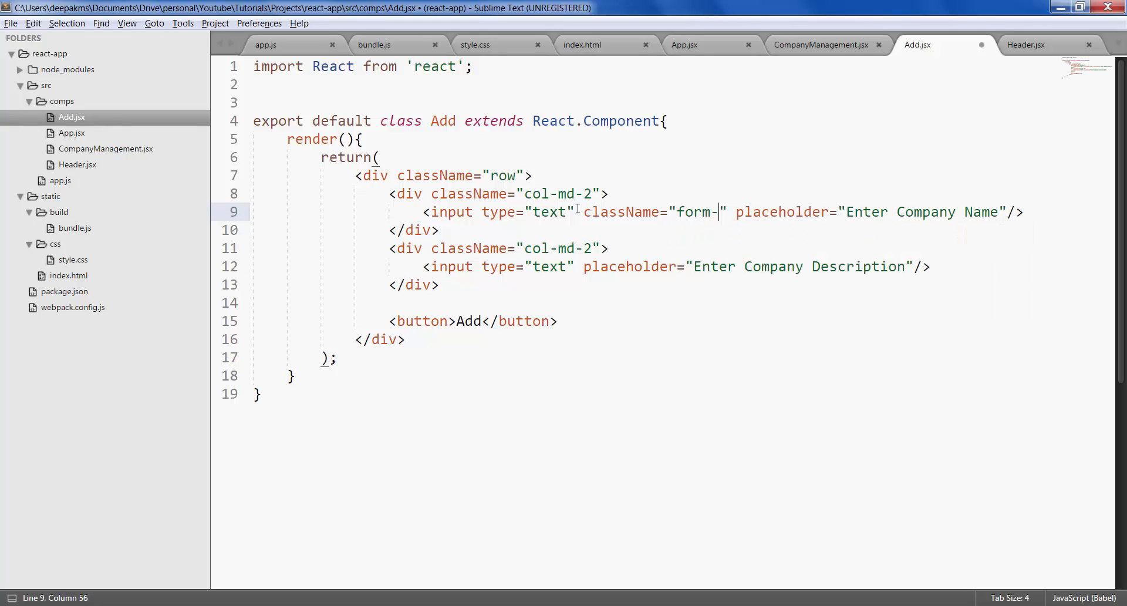
pyautogui.write('control')
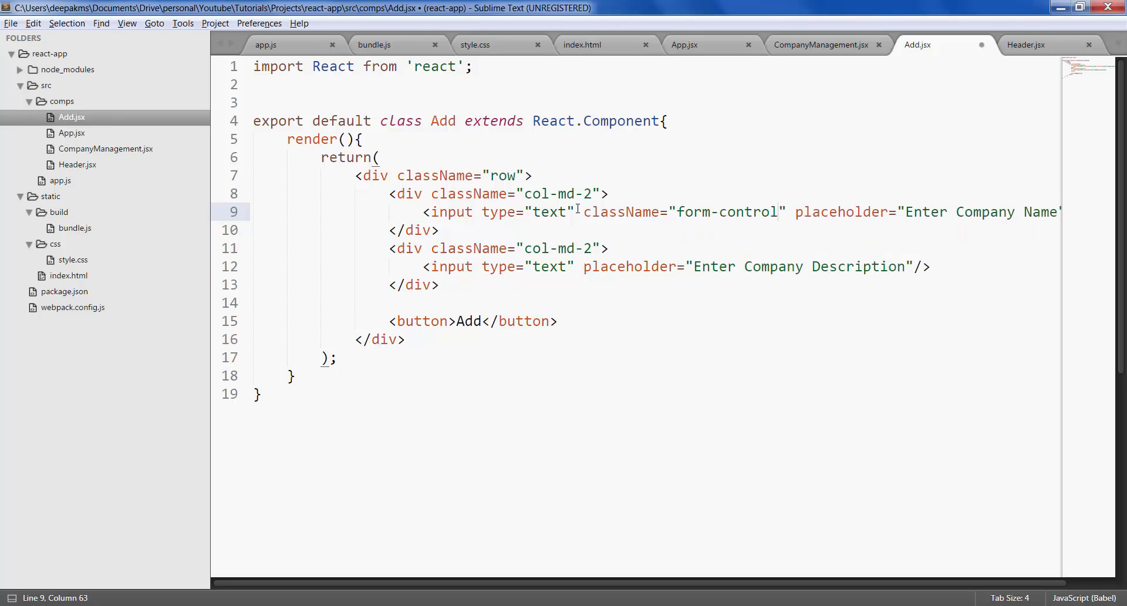
pyautogui.moveTo(591, 211); pyautogui.dragTo(787, 212)
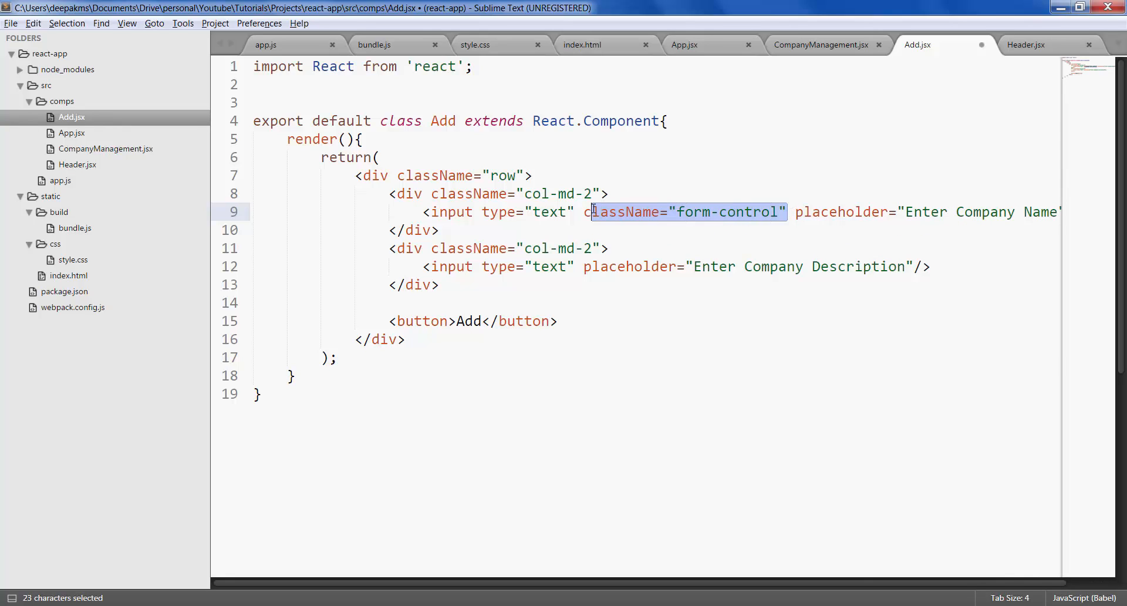
pyautogui.press('ctrl+c')
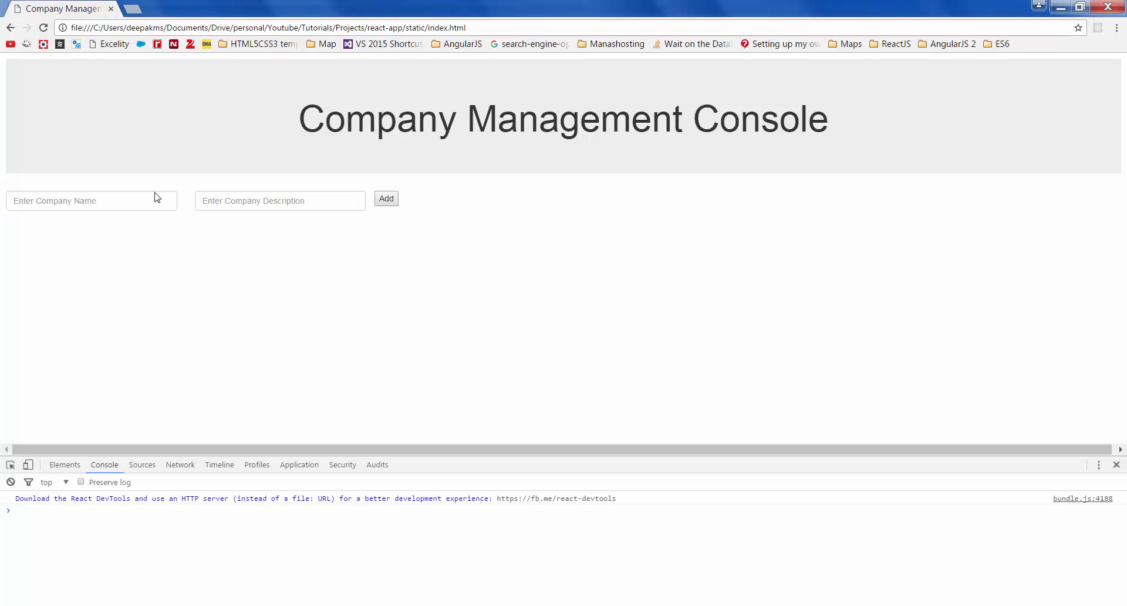
# Inspect the styled Company Name input in Chrome, then return to Add.jsx in Sublime Text
pyautogui.click(279, 200)
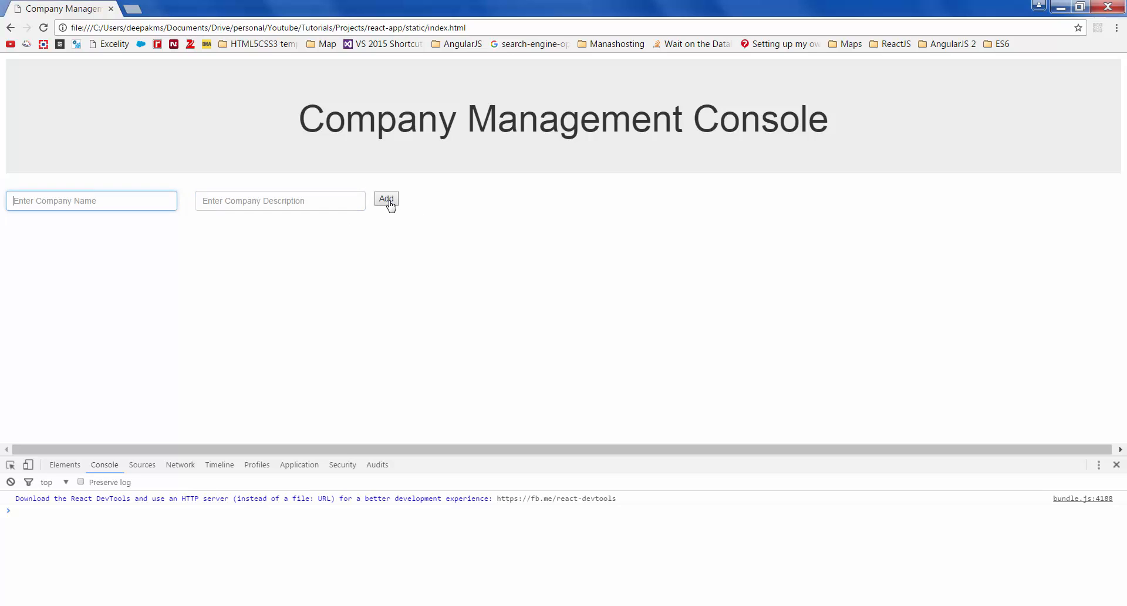
pyautogui.press('alt+tab')
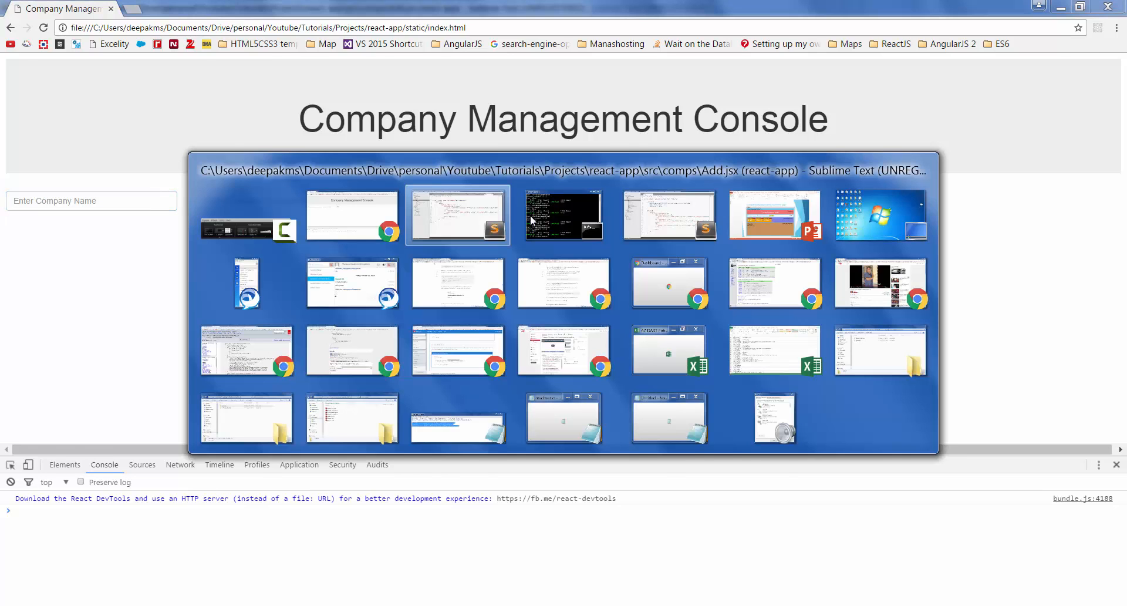
pyautogui.click(458, 214)
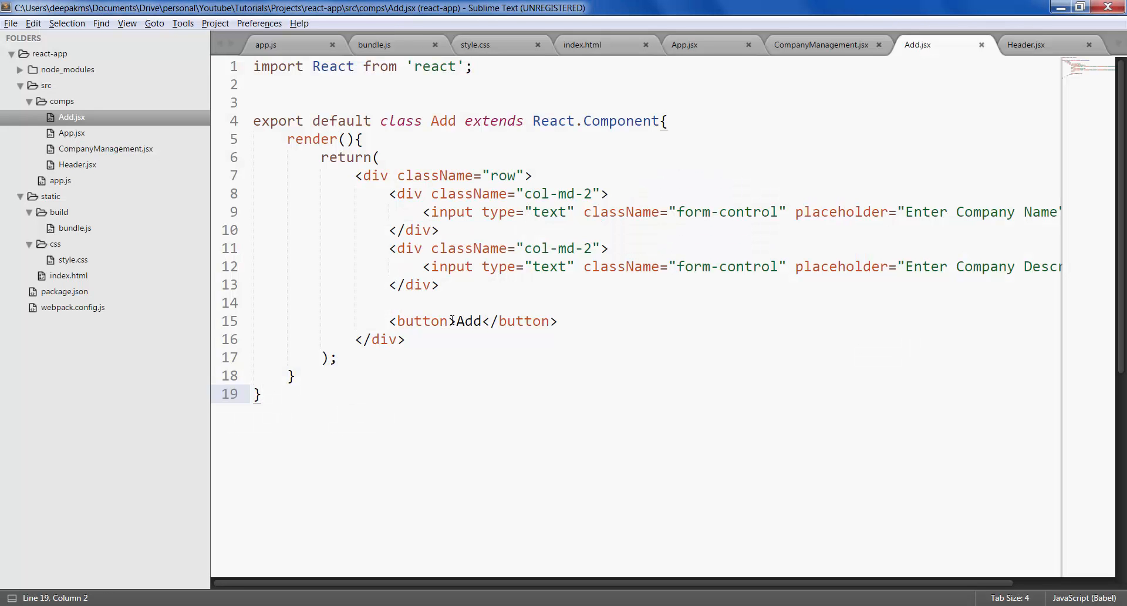
# Give the Add button className "btn btn-success" and reload the Company Management Console page
pyautogui.write('class')
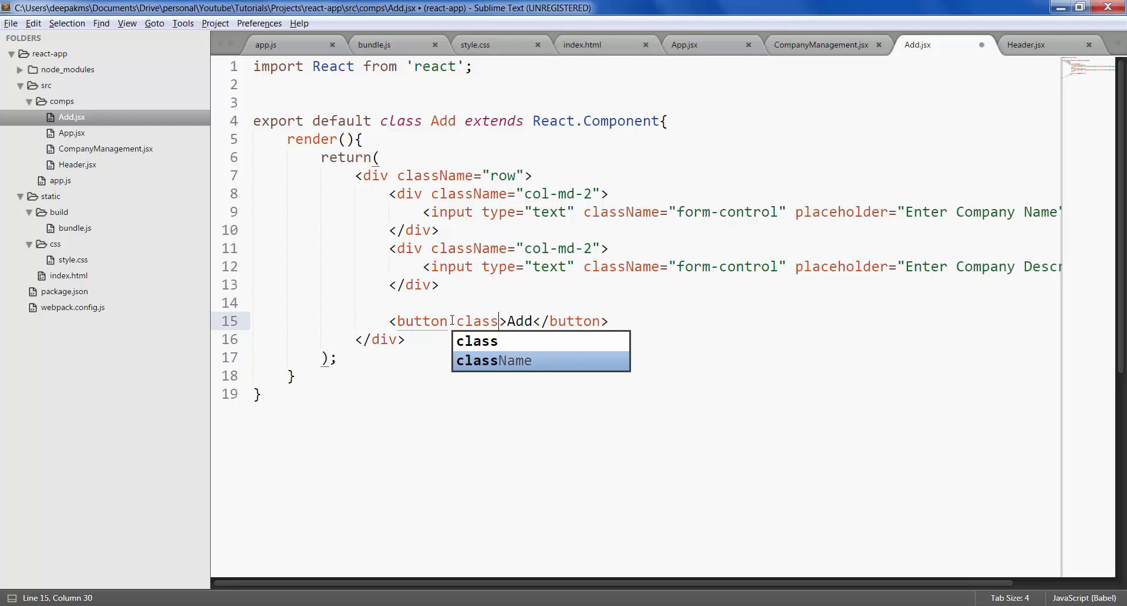
pyautogui.press('Tab')
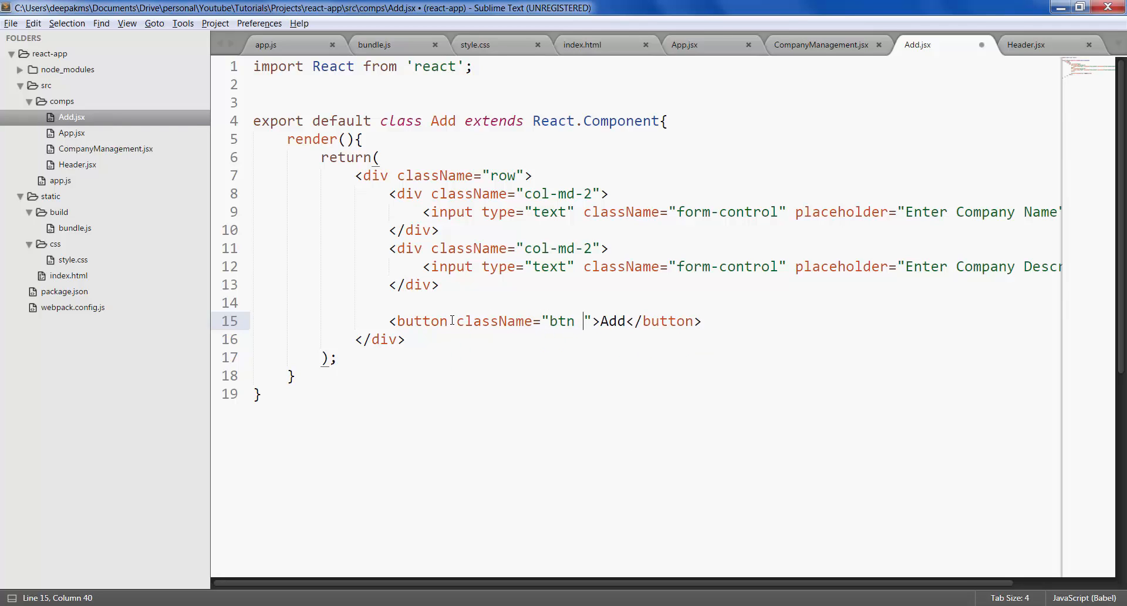
pyautogui.write('btn-')
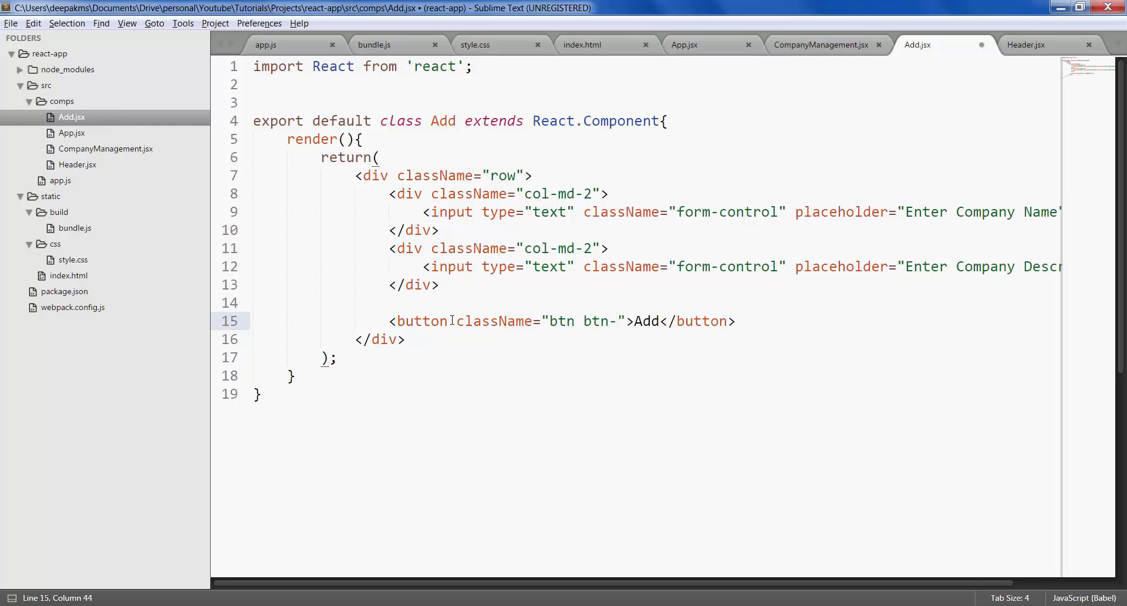
pyautogui.write('success')
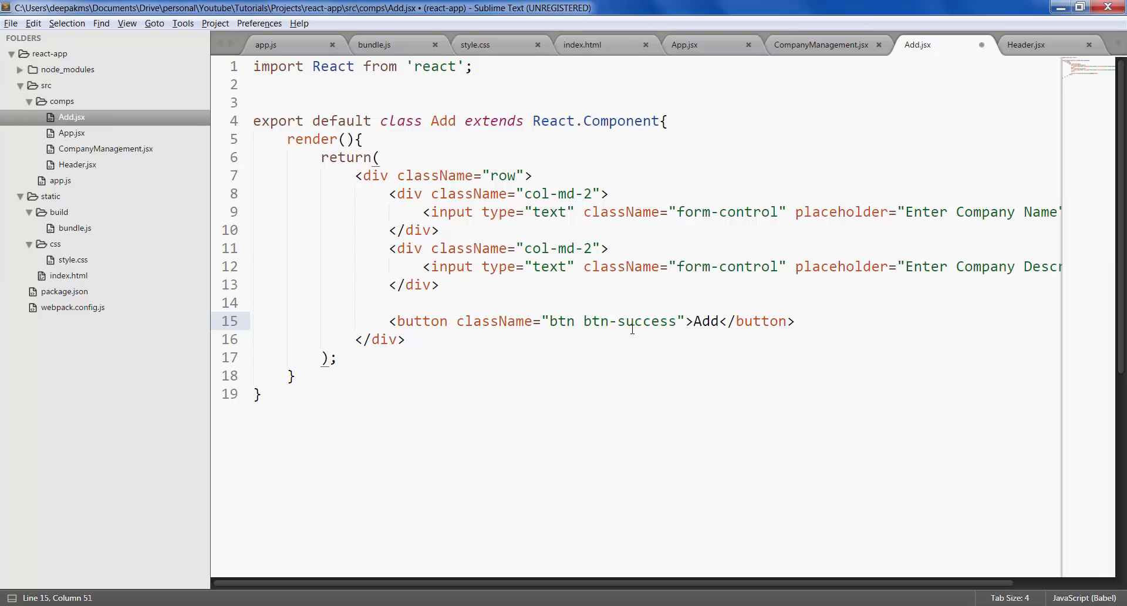
pyautogui.click(594, 321)
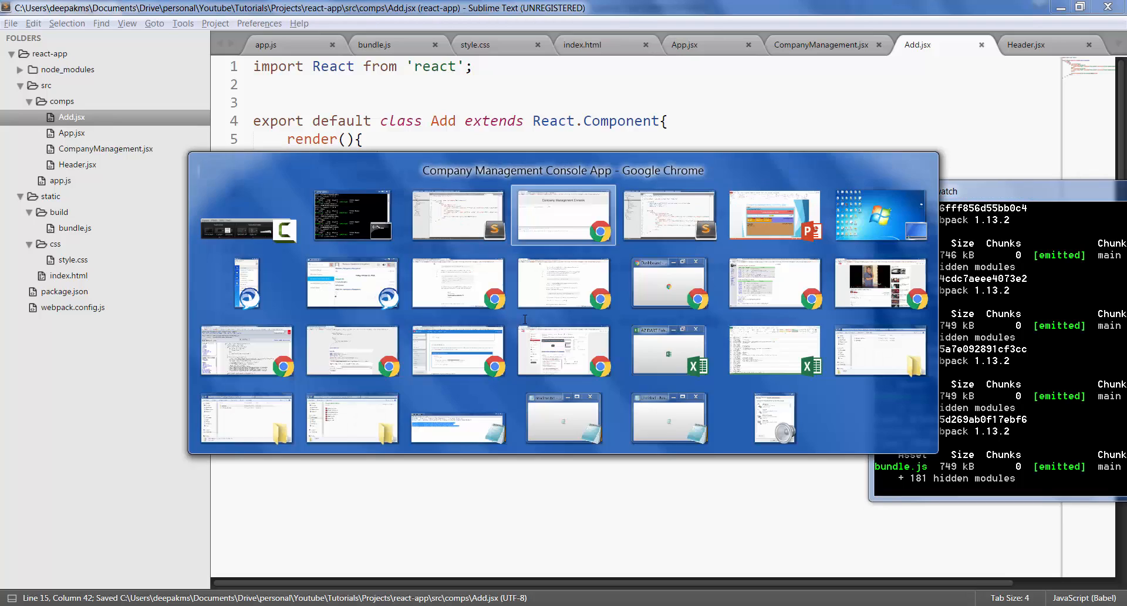
pyautogui.click(563, 214)
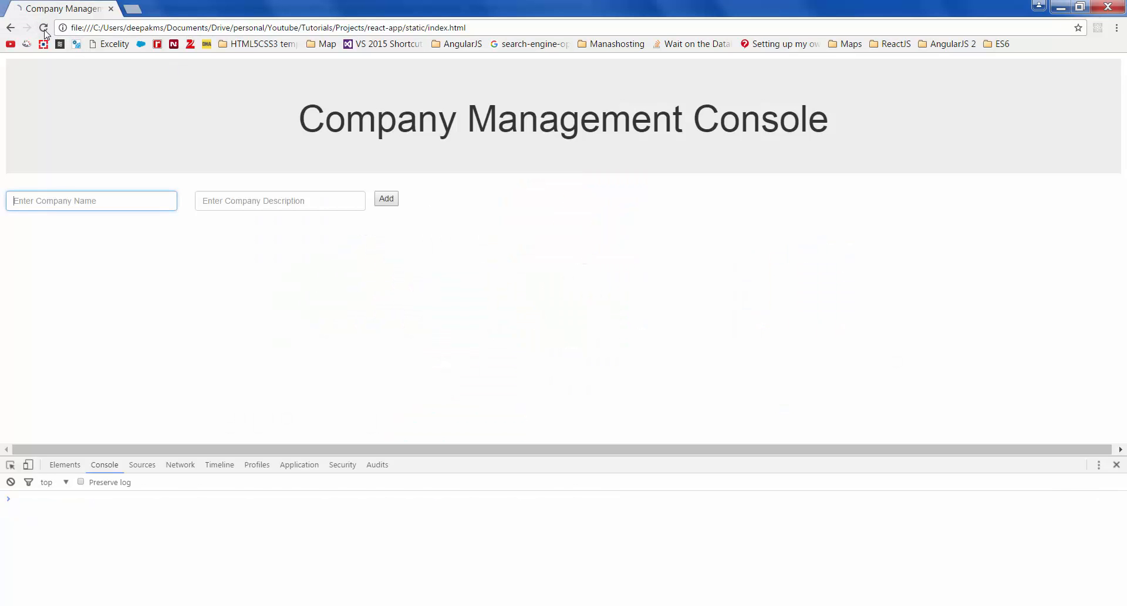
pyautogui.click(43, 28)
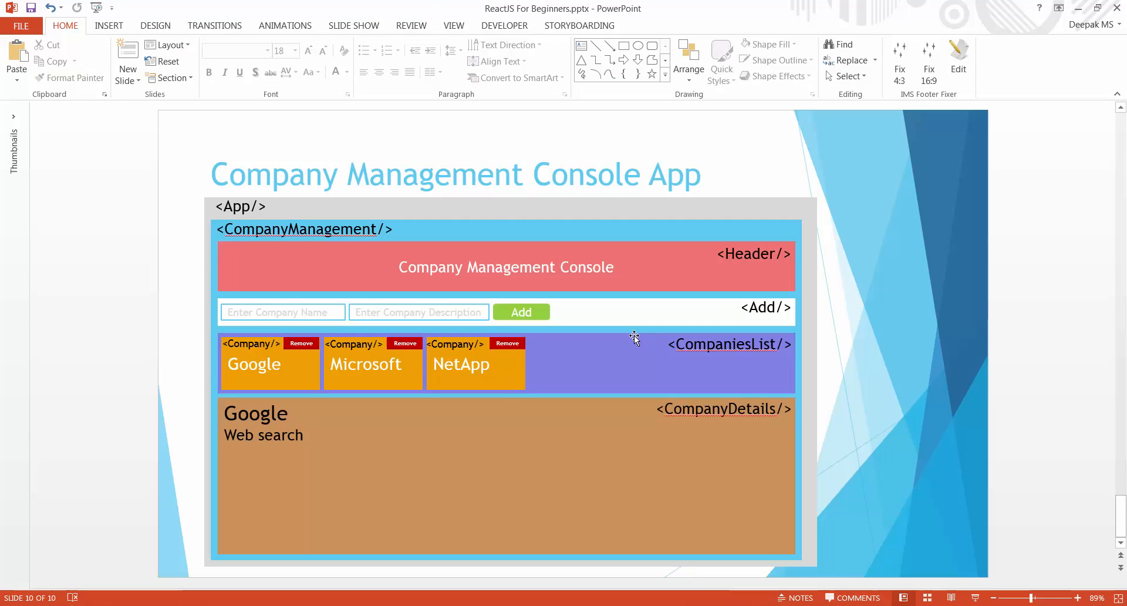
pyautogui.moveTo(633, 316)
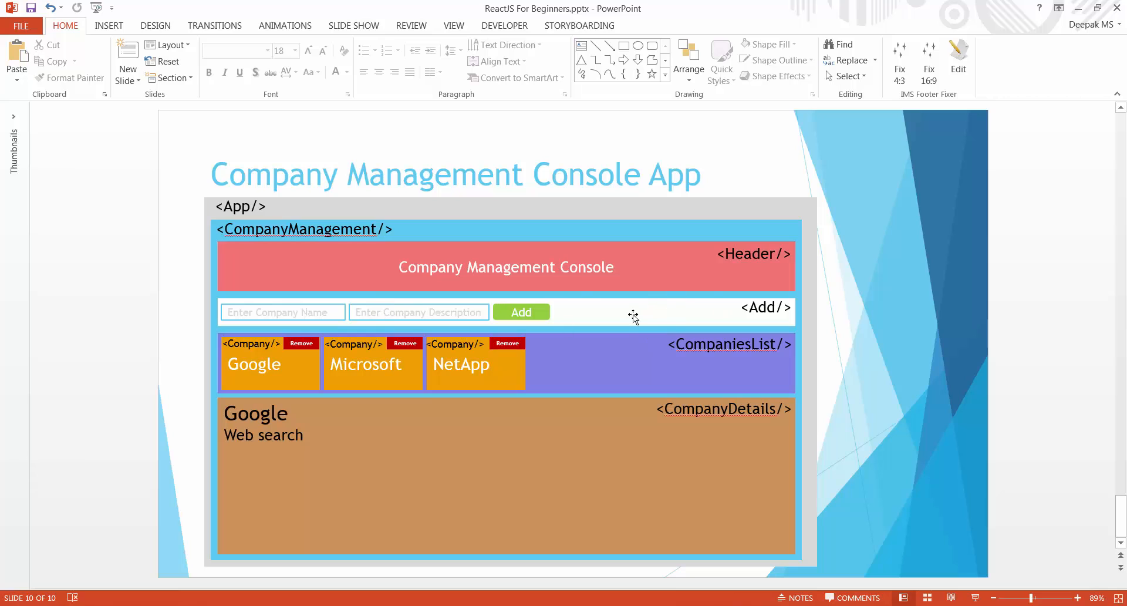
pyautogui.moveTo(642, 359)
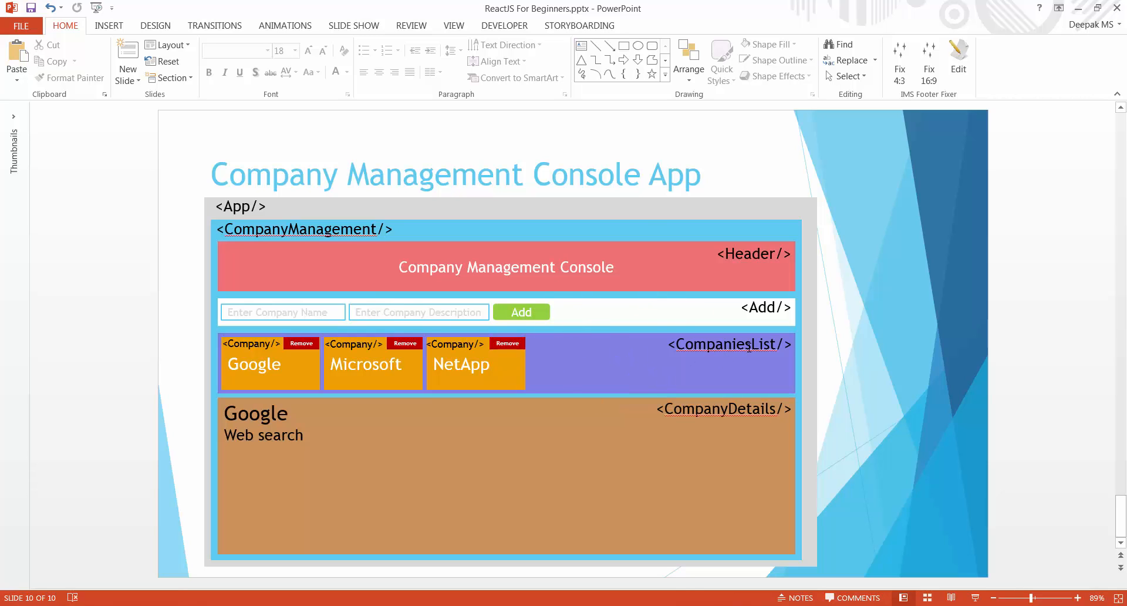
# Point out the <CompaniesList/> label on PowerPoint slide 10's component diagram
pyautogui.click(727, 344)
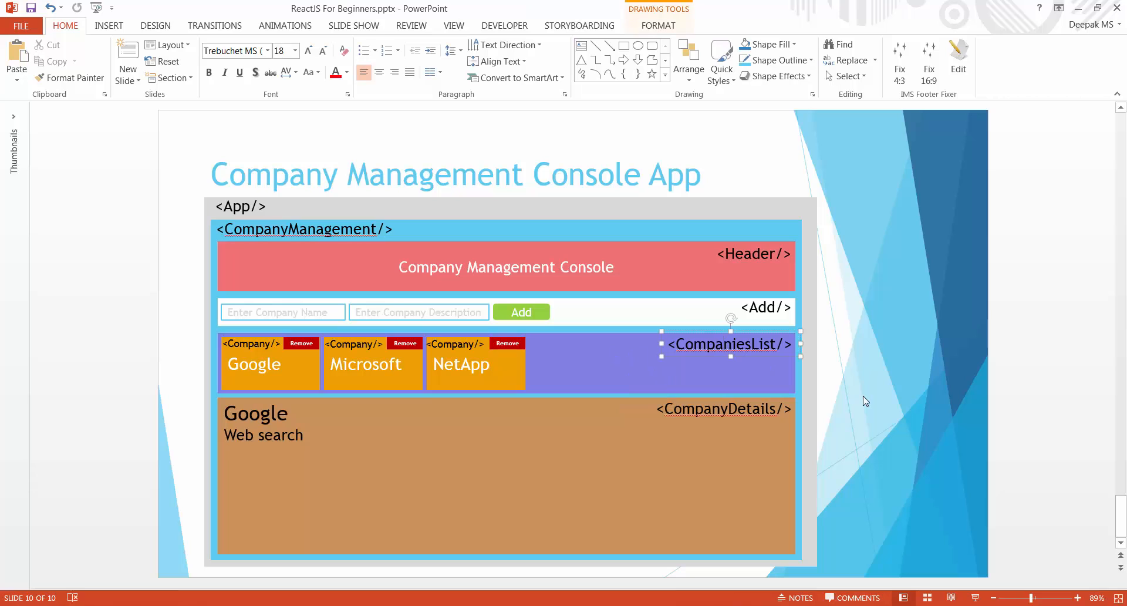